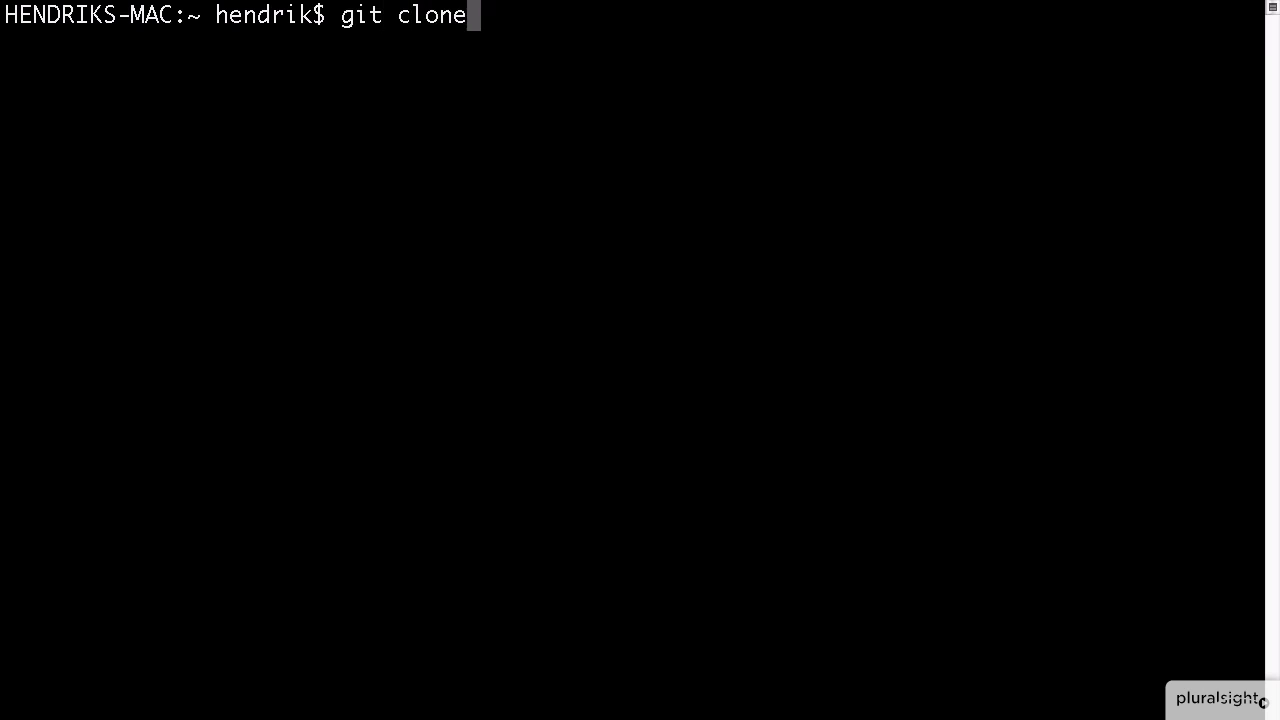
pyautogui.write('https://gith')
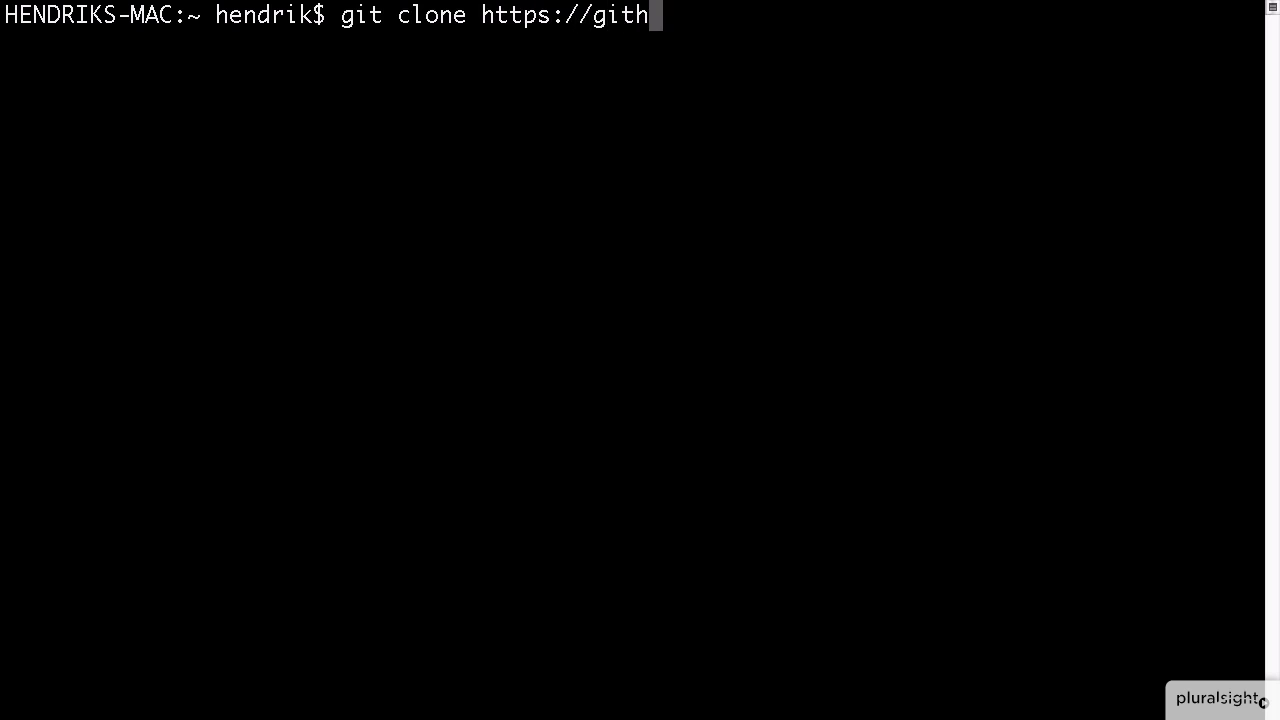
pyautogui.write('ub.com/face')
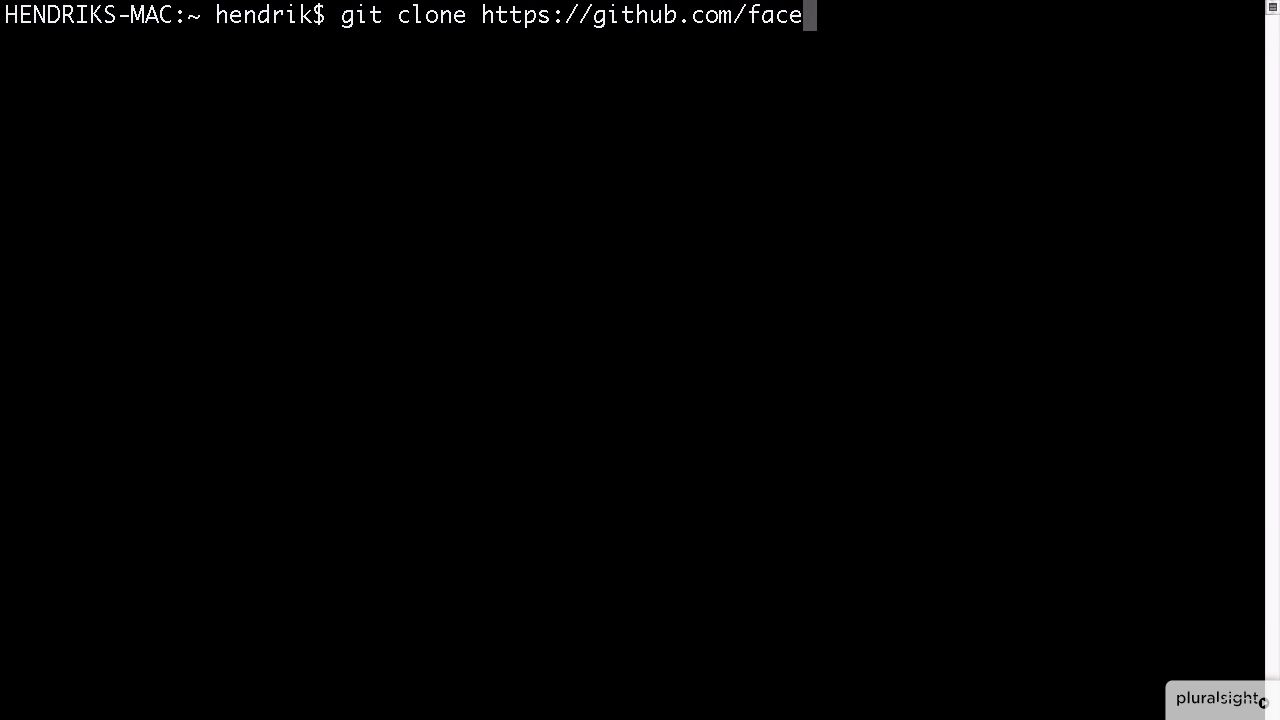
pyautogui.write('book/react-')
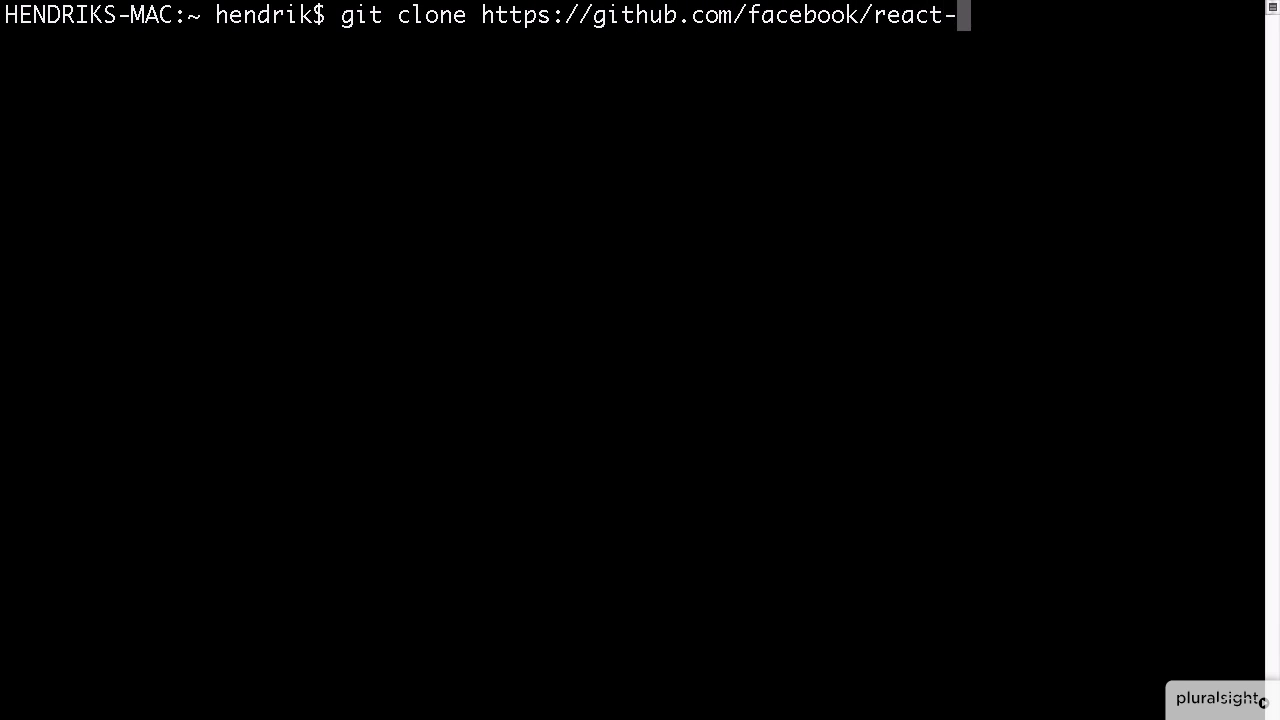
pyautogui.press('Return')
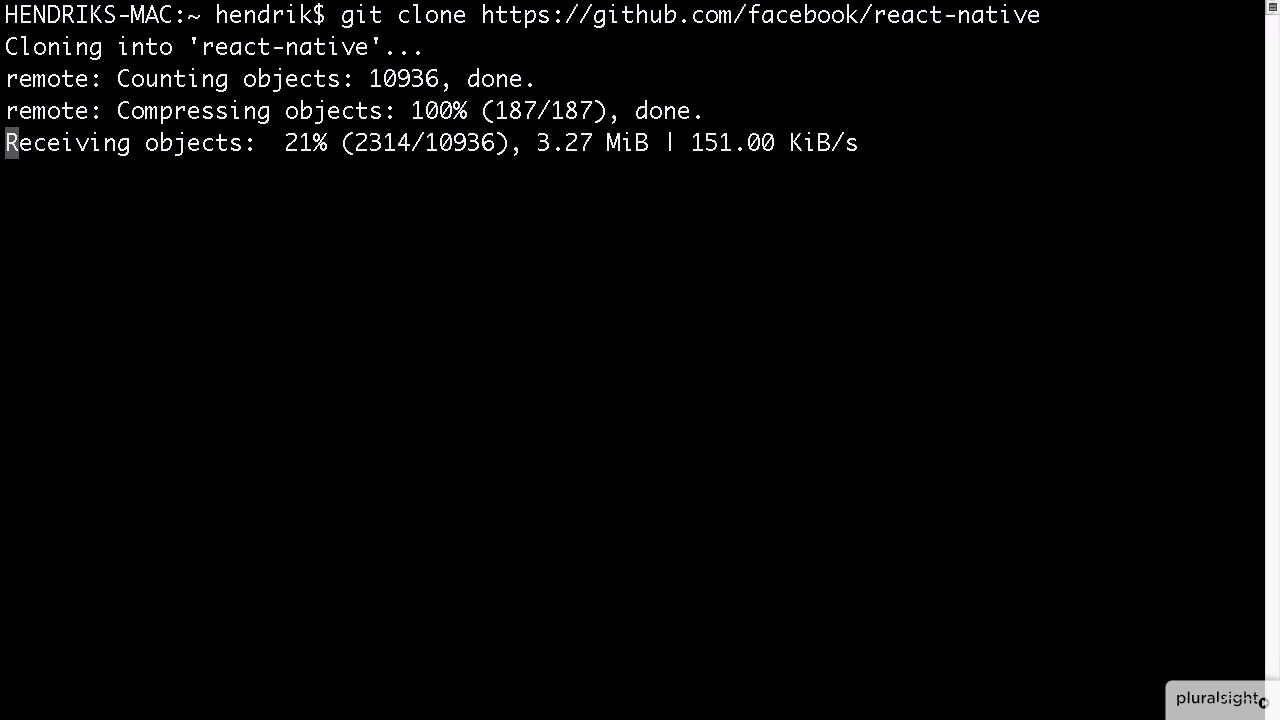
# Change into the react-native folder and begin typing the Examples path
pyautogui.write('cd')
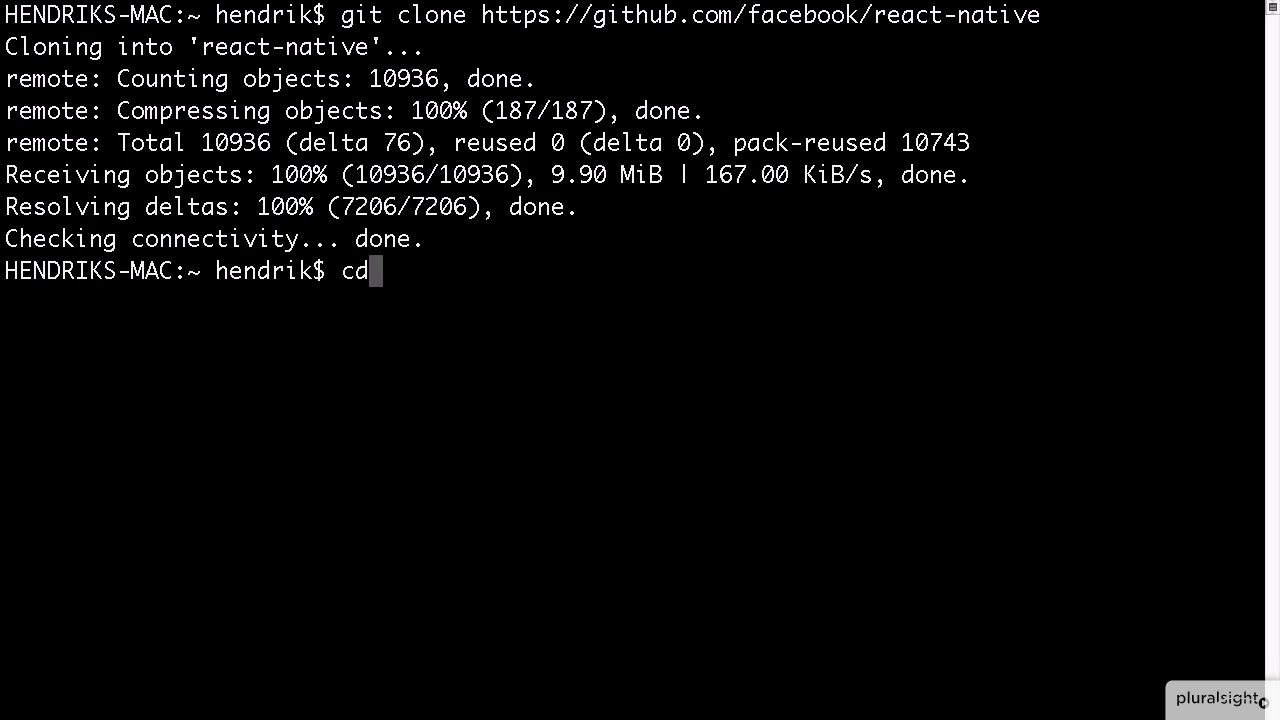
pyautogui.write('react-native/')
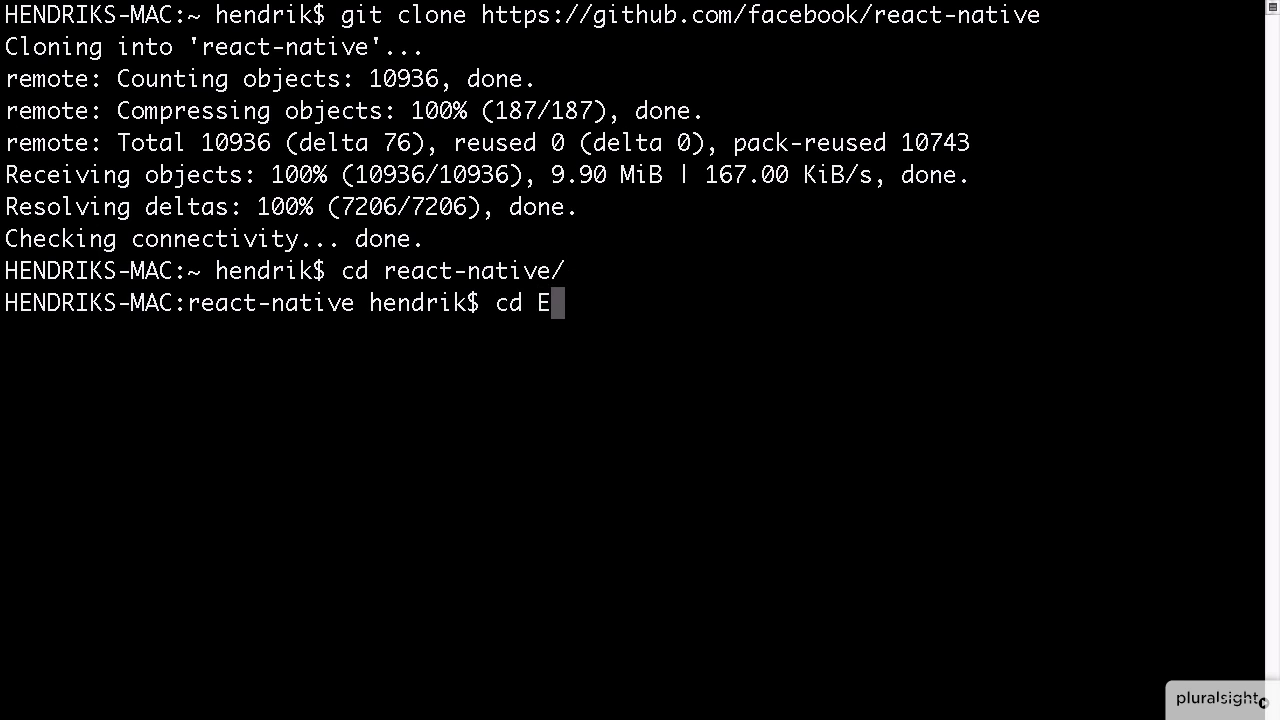
pyautogui.write('xamples/')
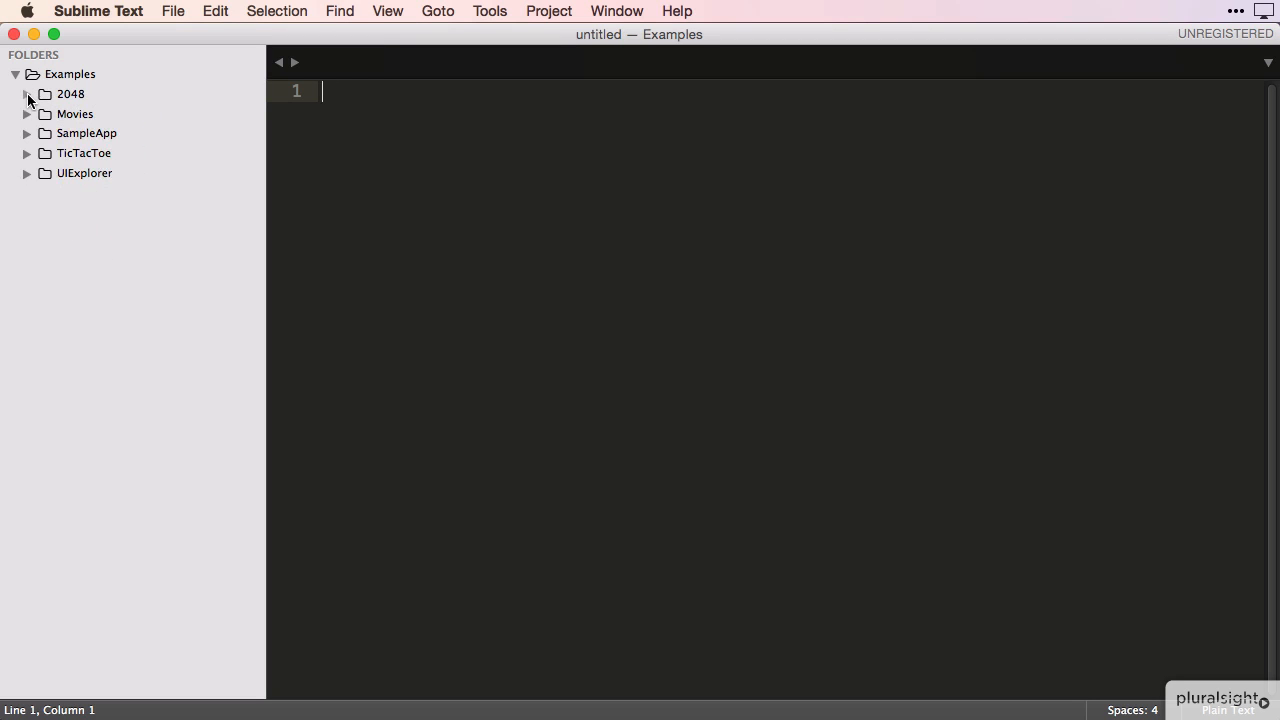
pyautogui.click(27, 114)
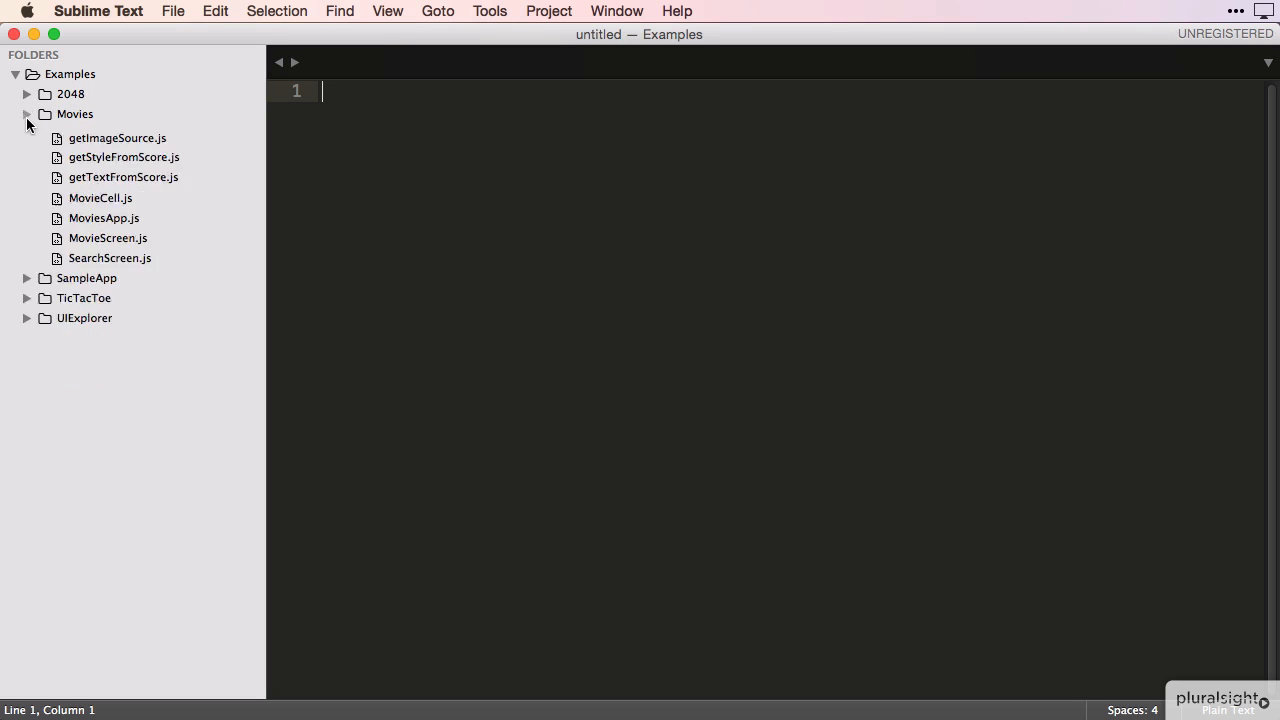
pyautogui.click(27, 114)
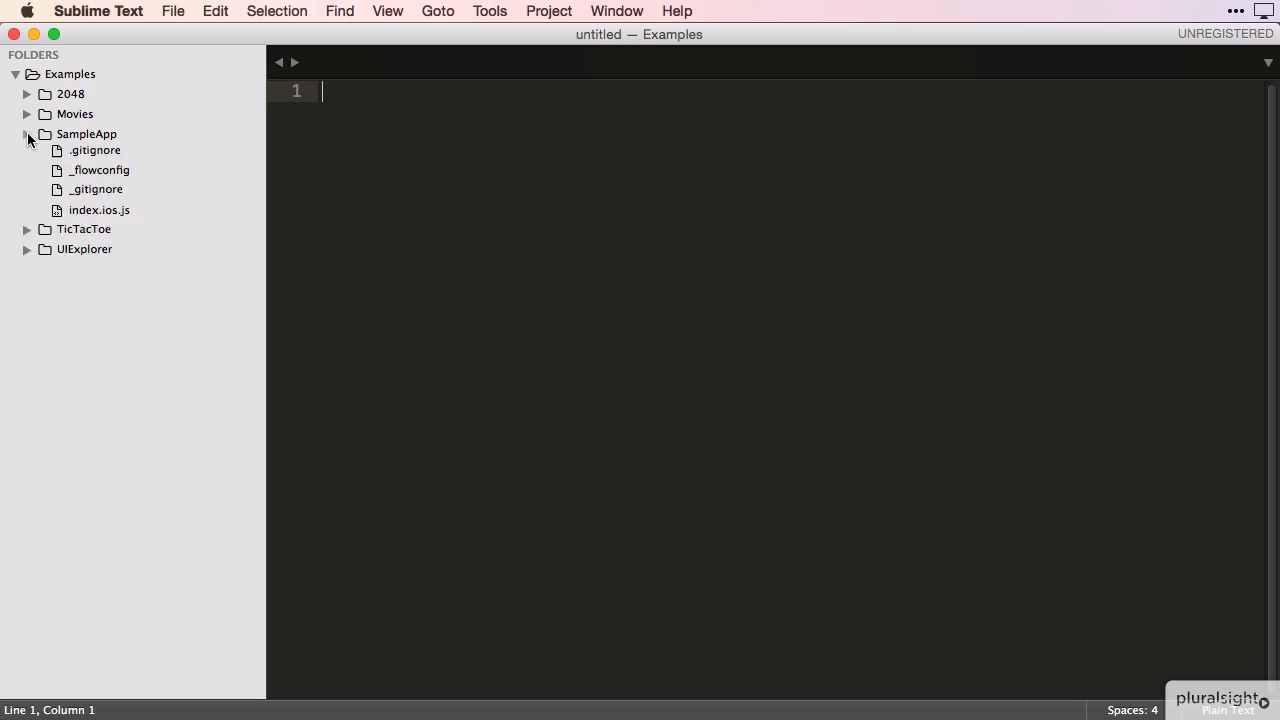
pyautogui.click(27, 134)
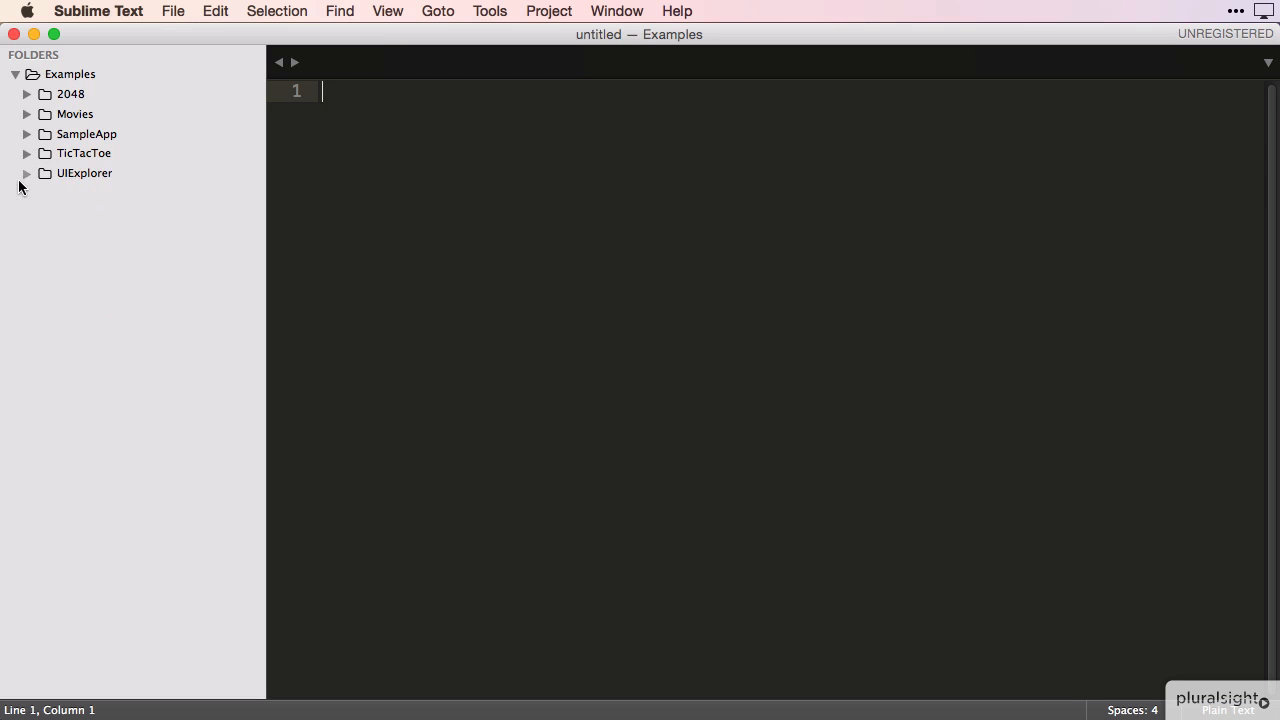
pyautogui.moveTo(590, 171)
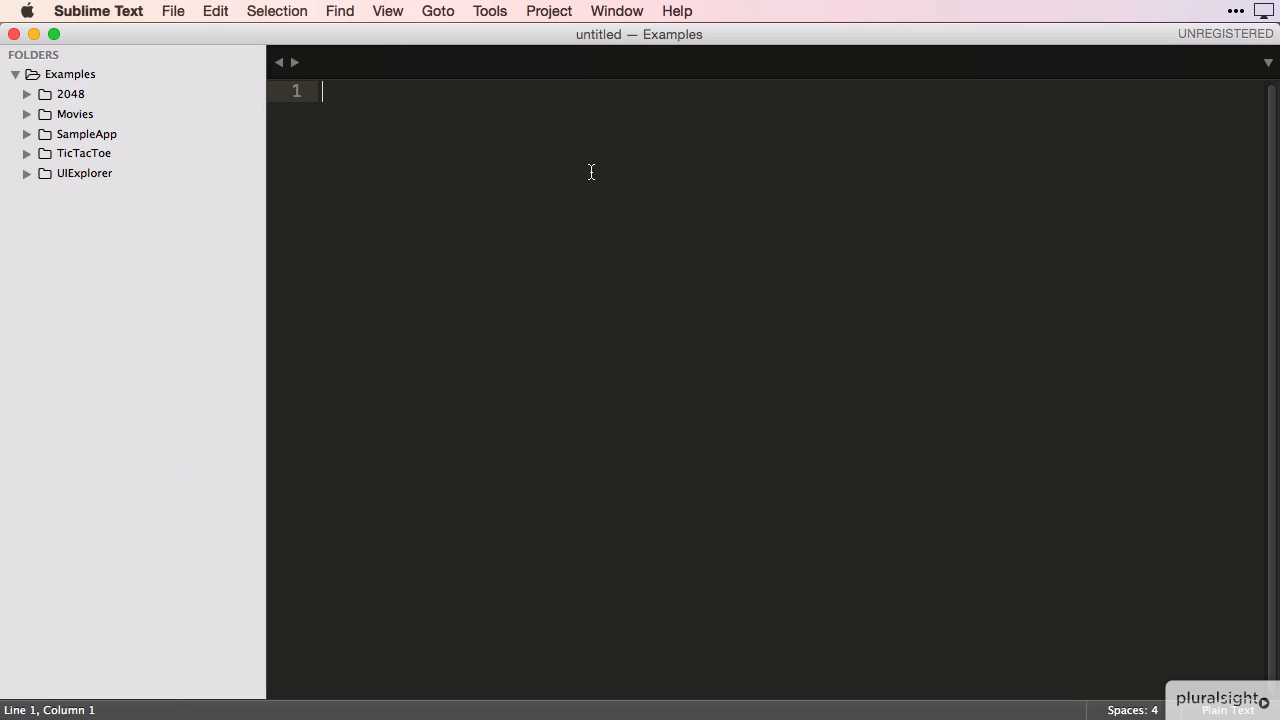
pyautogui.moveTo(593, 176)
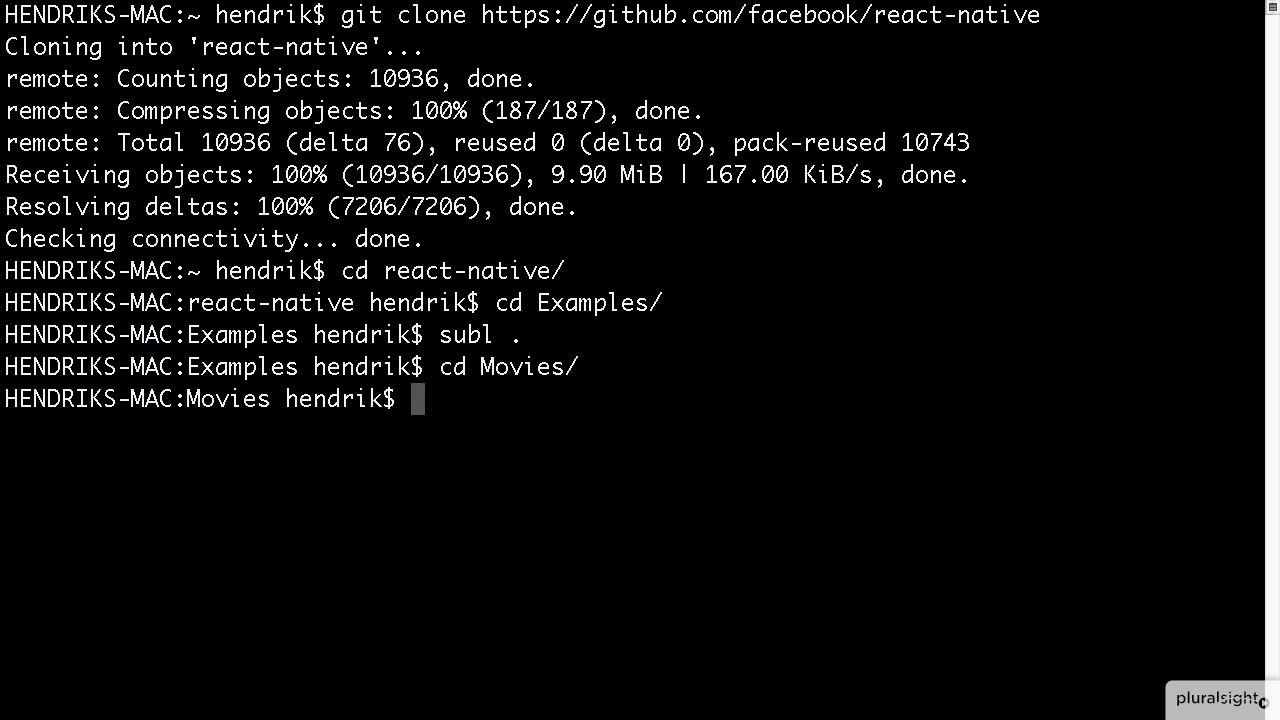
# List the Movies folder contents and open Movies.xcodeproj
pyautogui.write('ls')
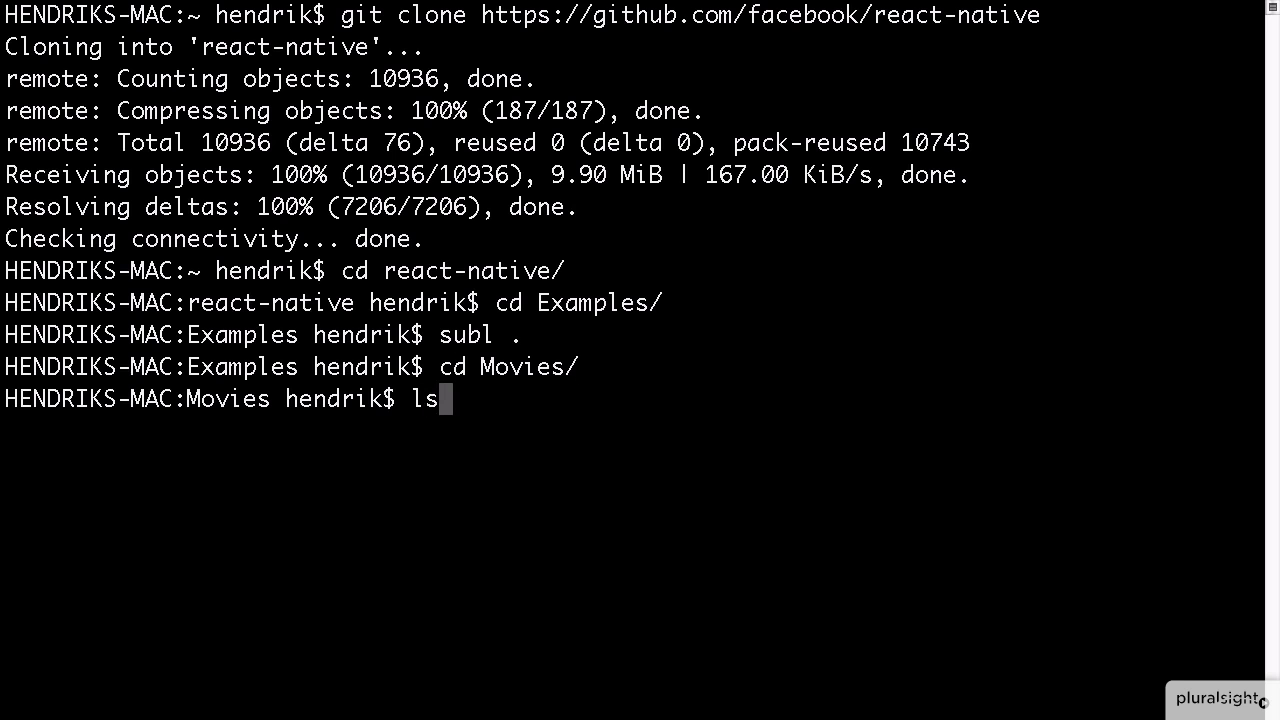
pyautogui.press('Return')
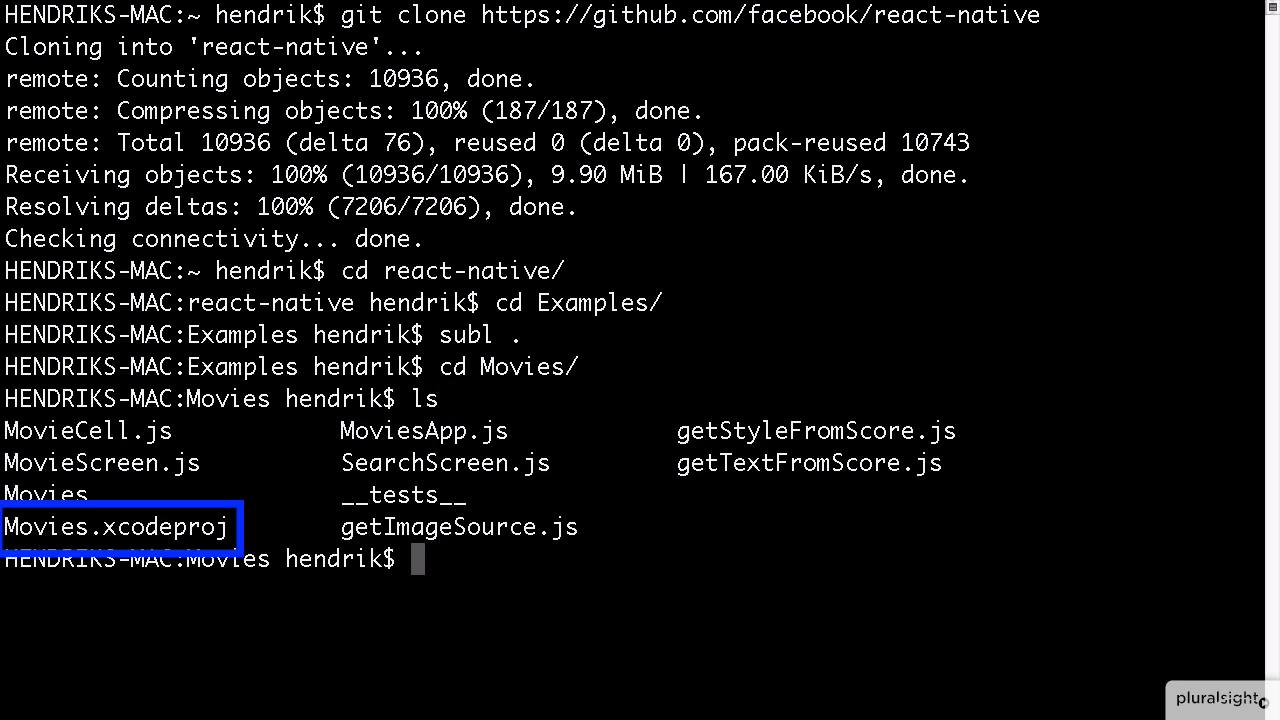
pyautogui.write('op')
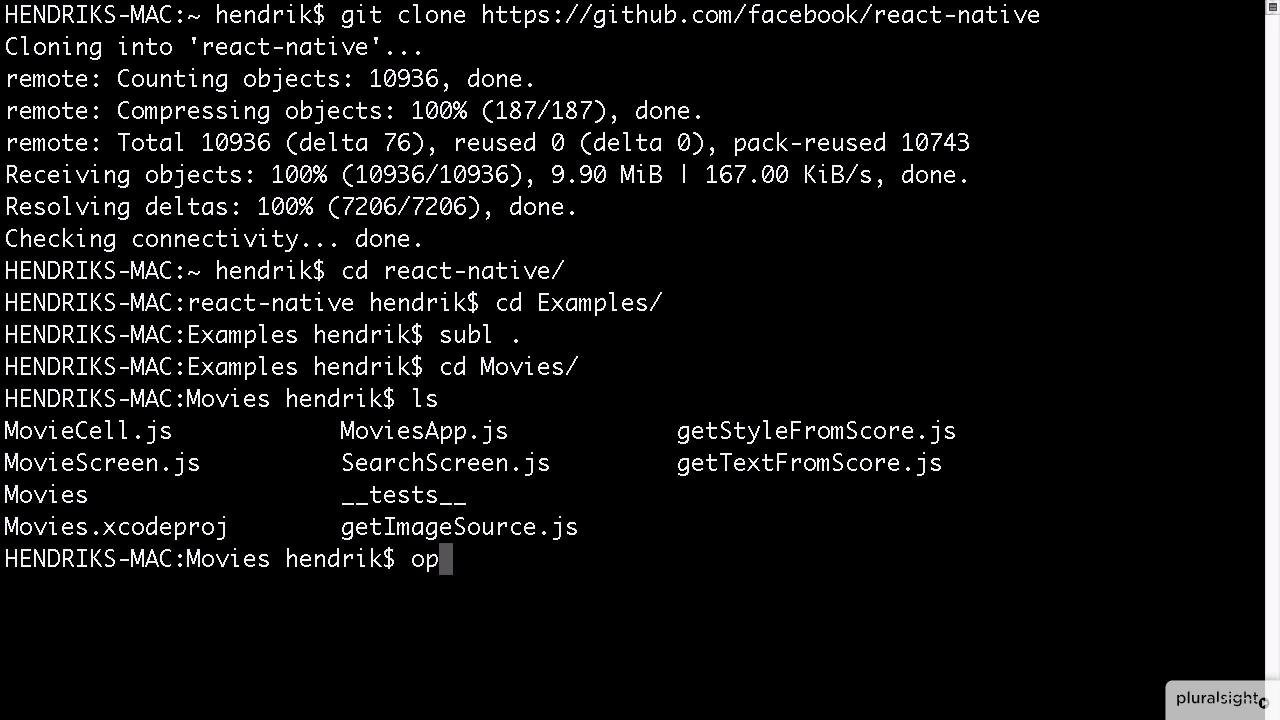
pyautogui.write('en Movies.')
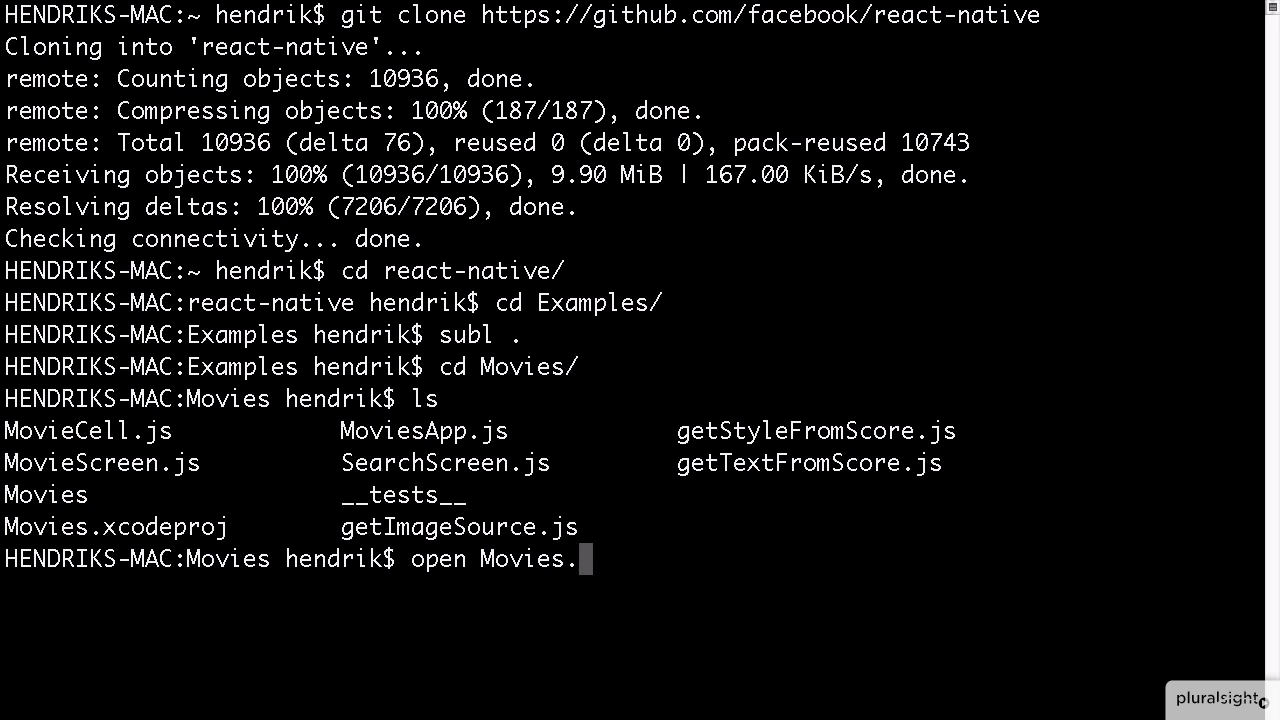
pyautogui.press('Return')
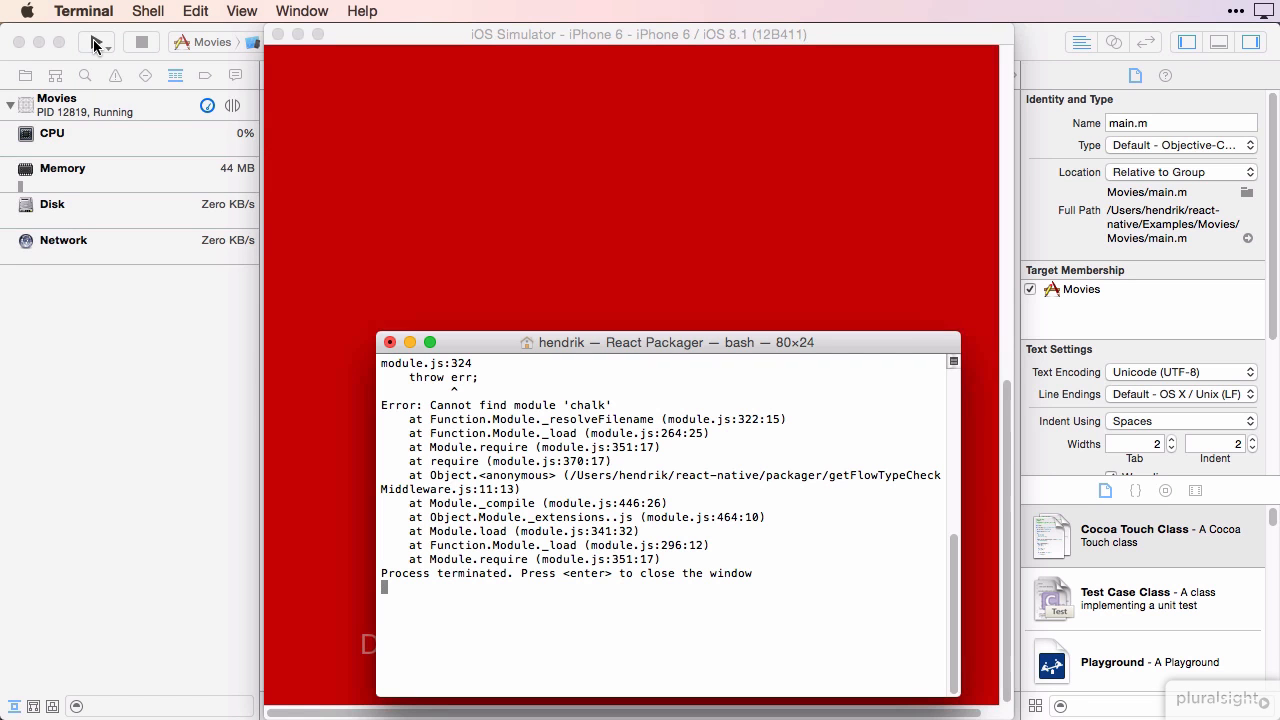
pyautogui.moveTo(575, 353)
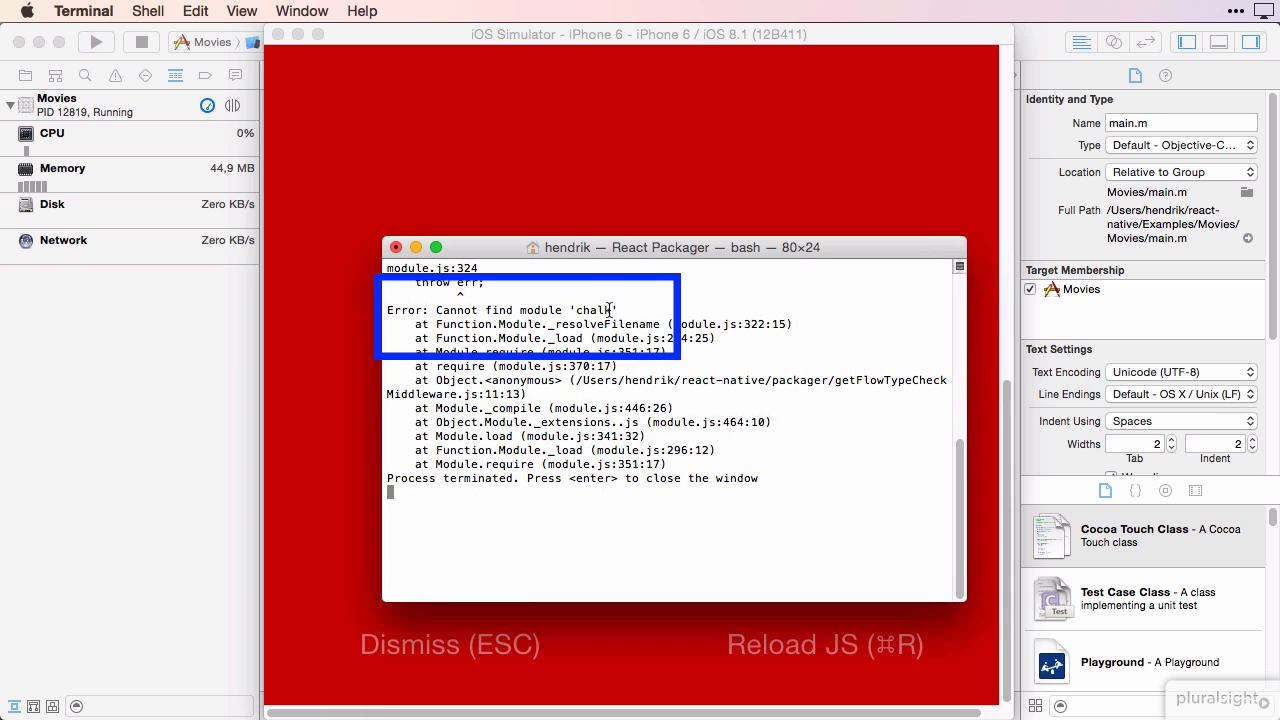
pyautogui.moveTo(632, 150)
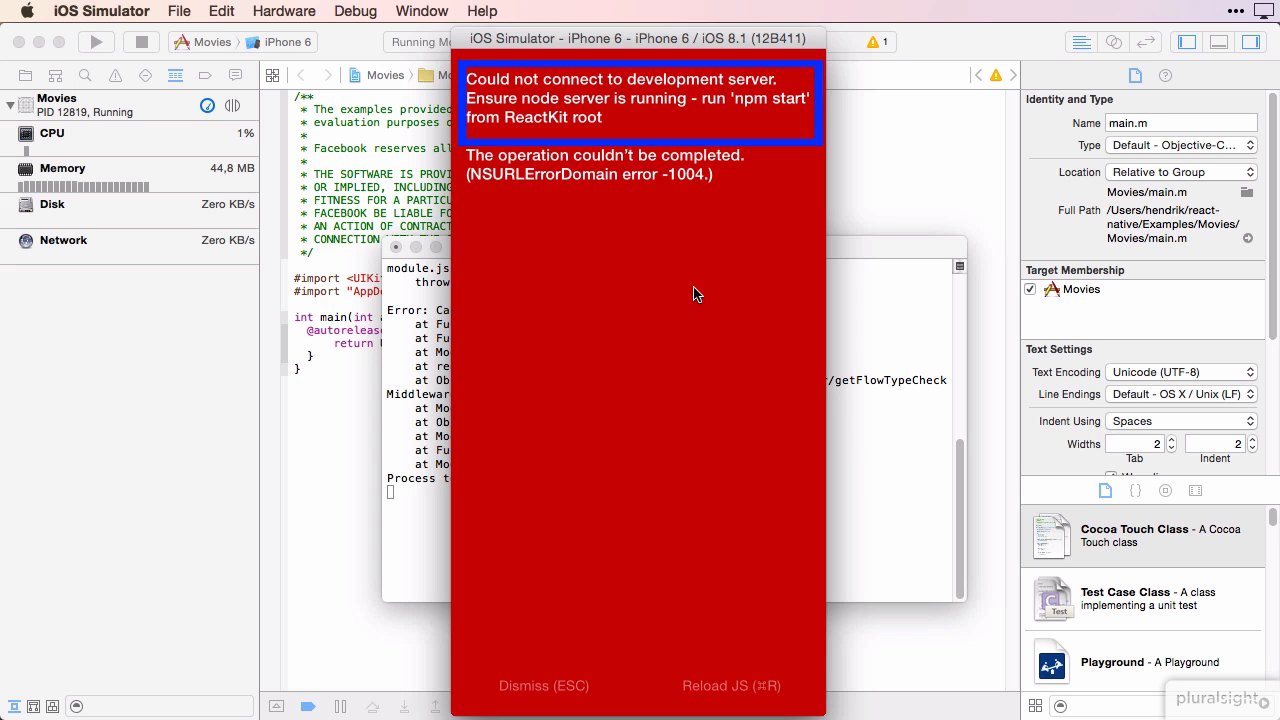
pyautogui.moveTo(895, 249)
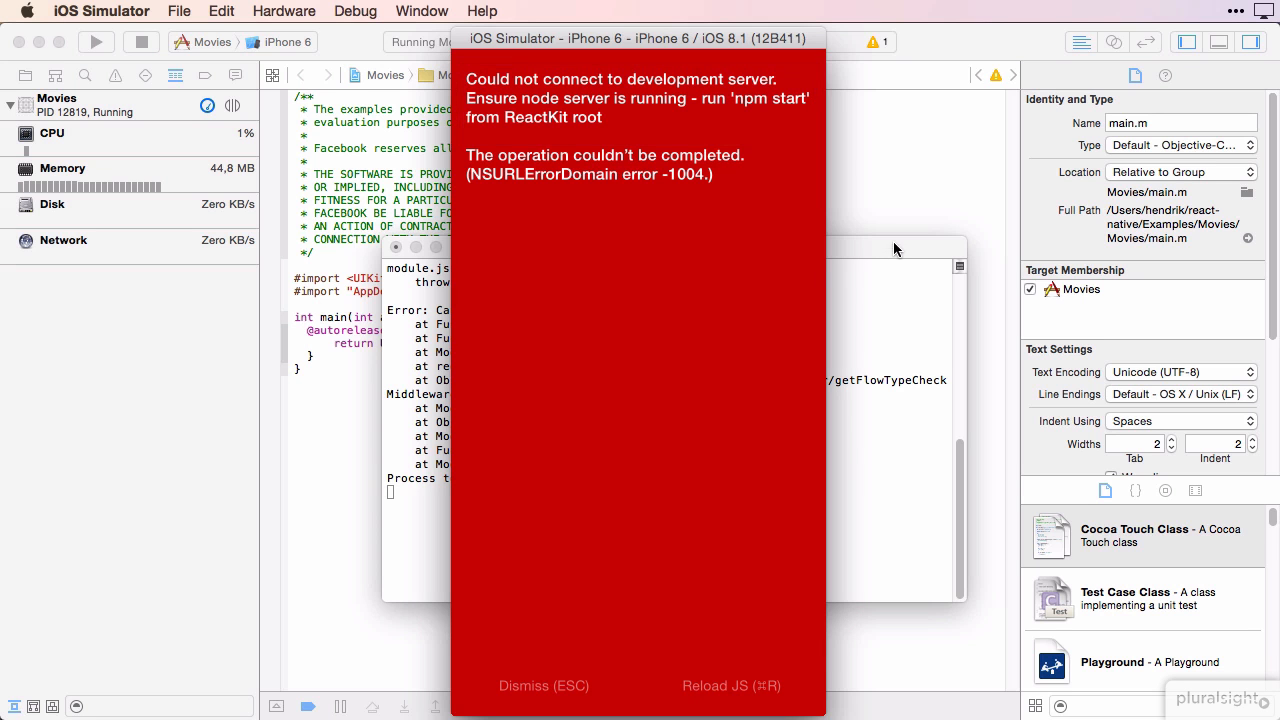
# Bring up the React Packager Terminal window showing the missing 'chalk' module error
pyautogui.click(673, 247)
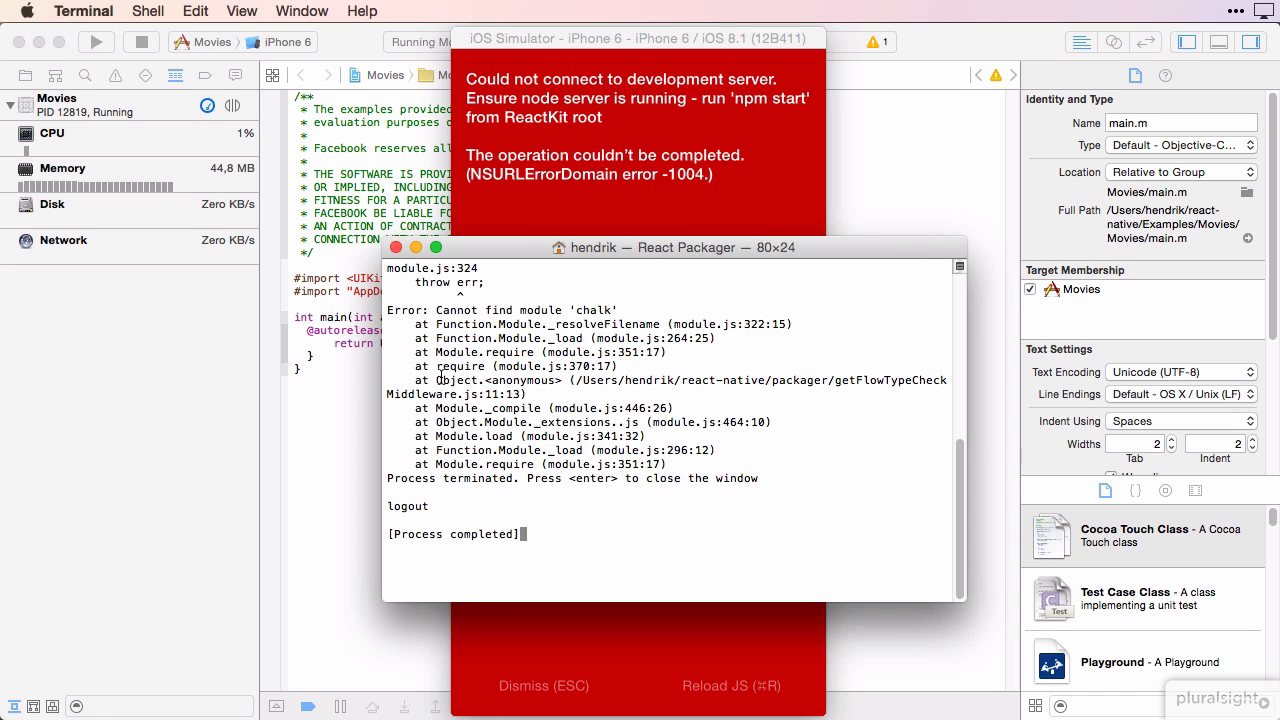
pyautogui.click(397, 247)
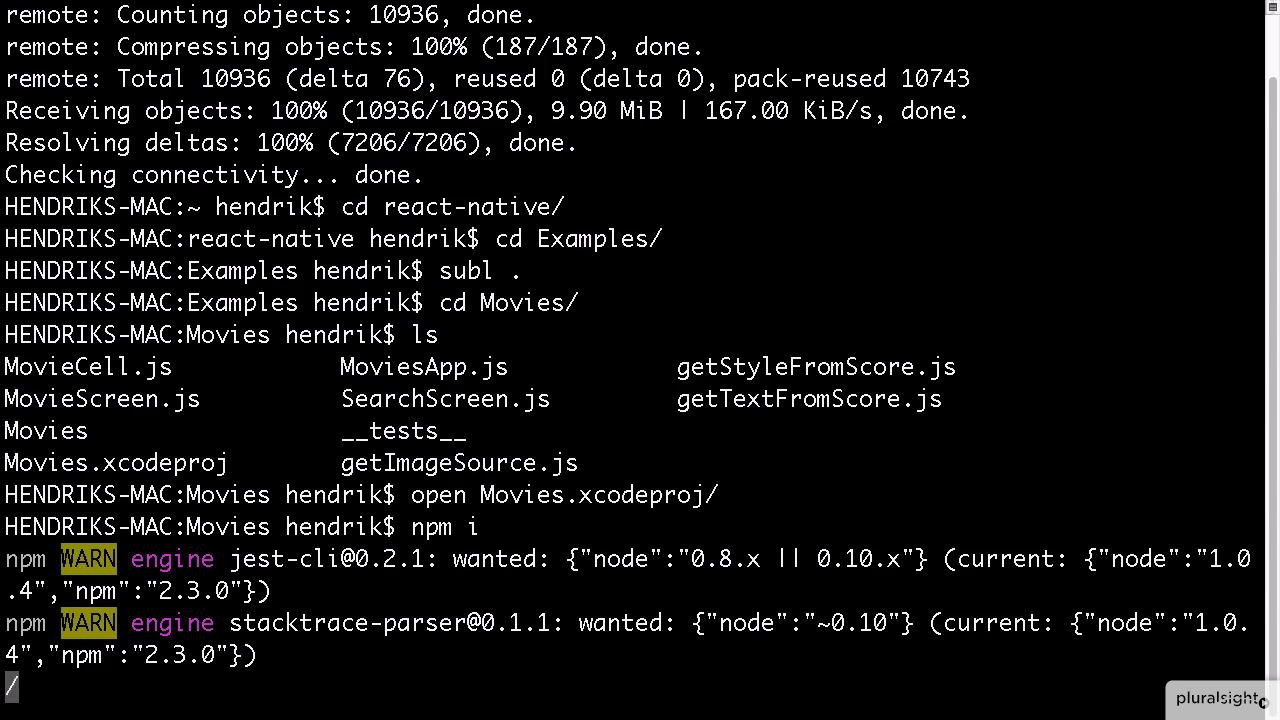
# Scroll the npm i output listing installed packages like jest-cli and react-tools
pyautogui.scroll(-3)
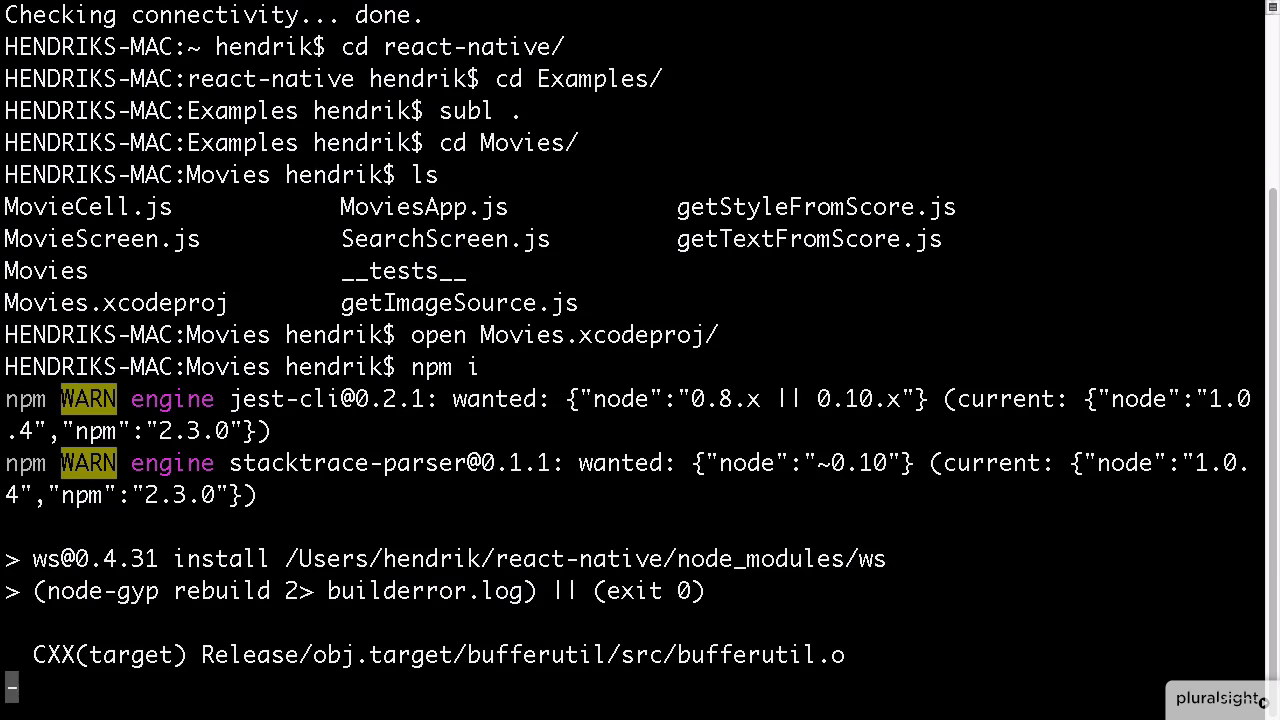
pyautogui.scroll(-3)
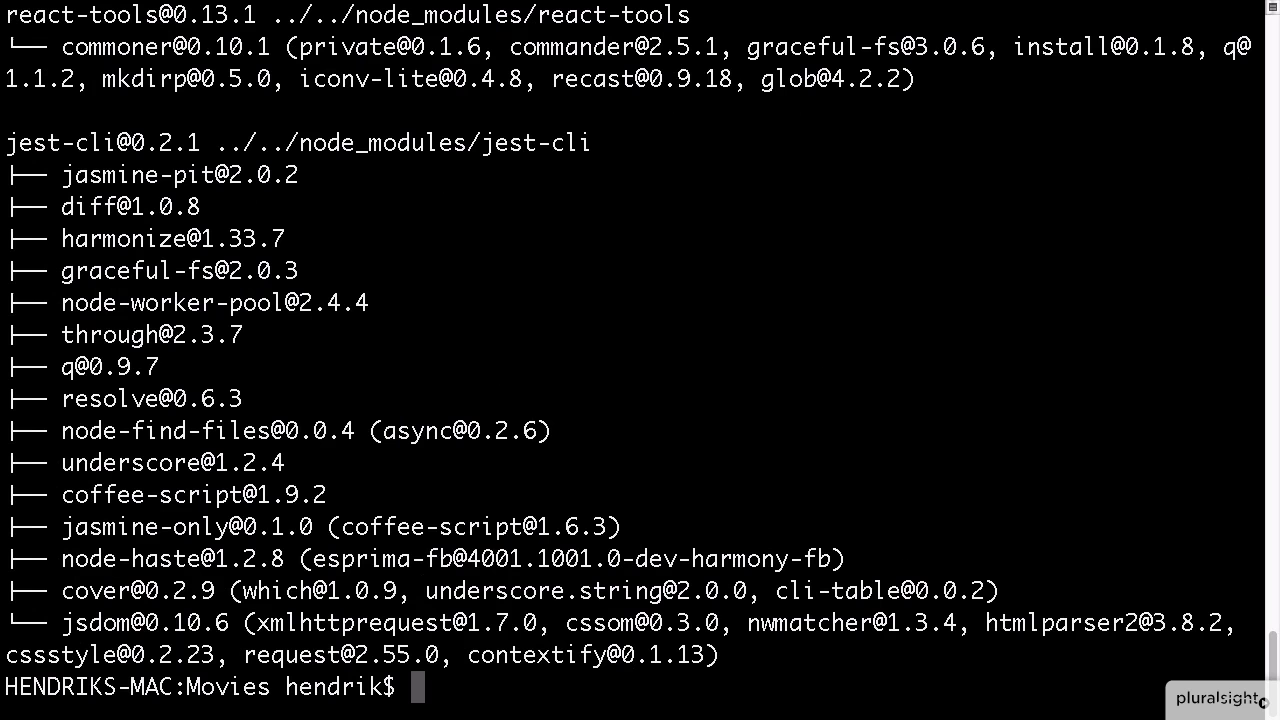
pyautogui.moveTo(395, 255)
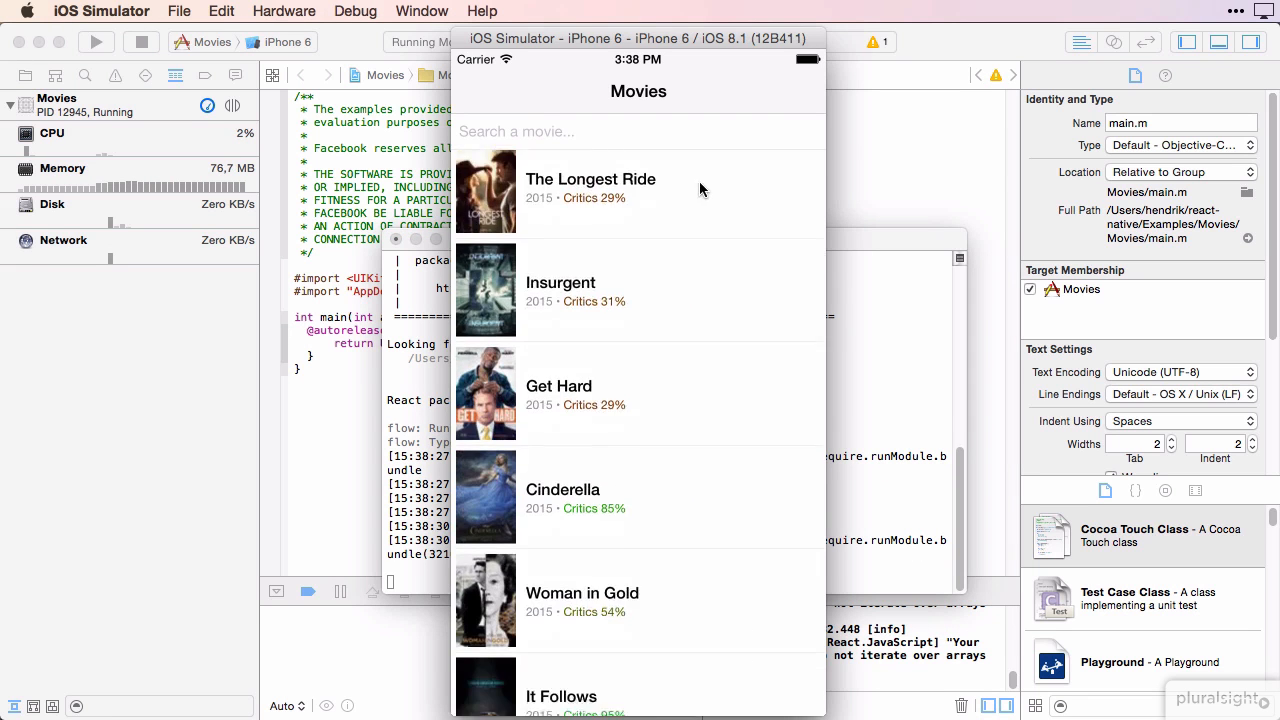
# Browse Get Hard's details, return to the movie list, and search for 'hone'
pyautogui.scroll(-3)
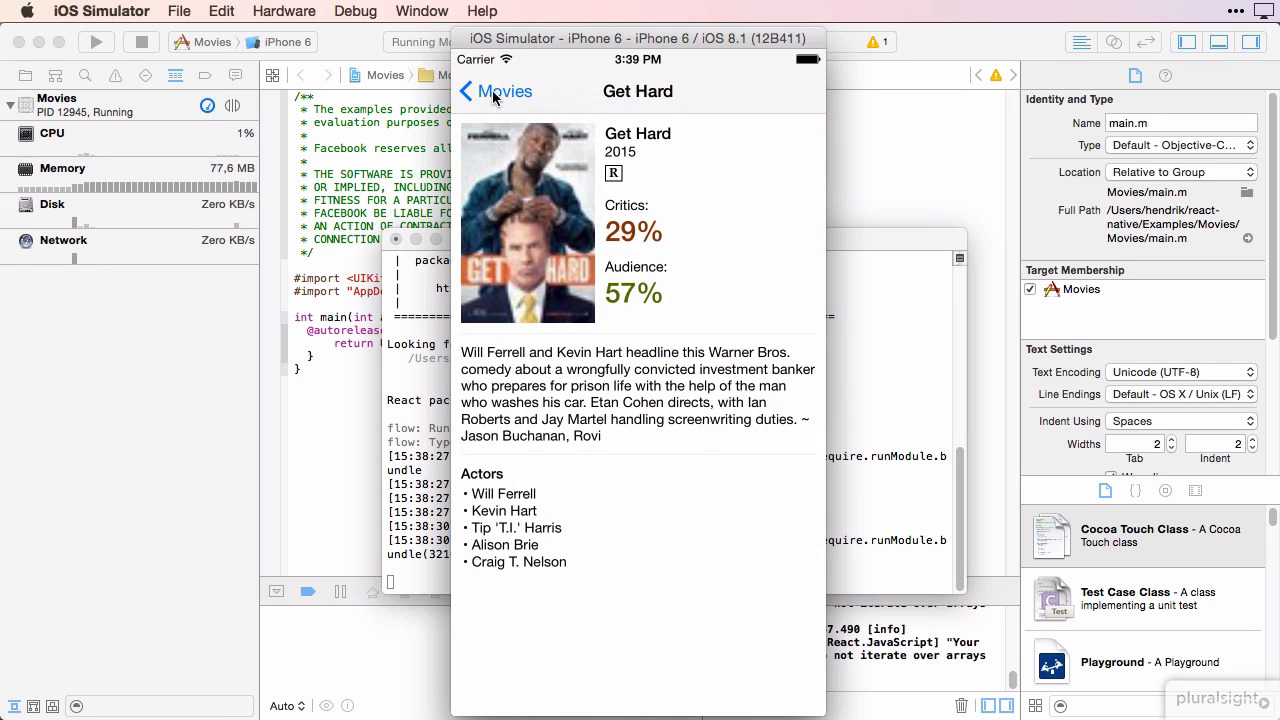
pyautogui.click(494, 91)
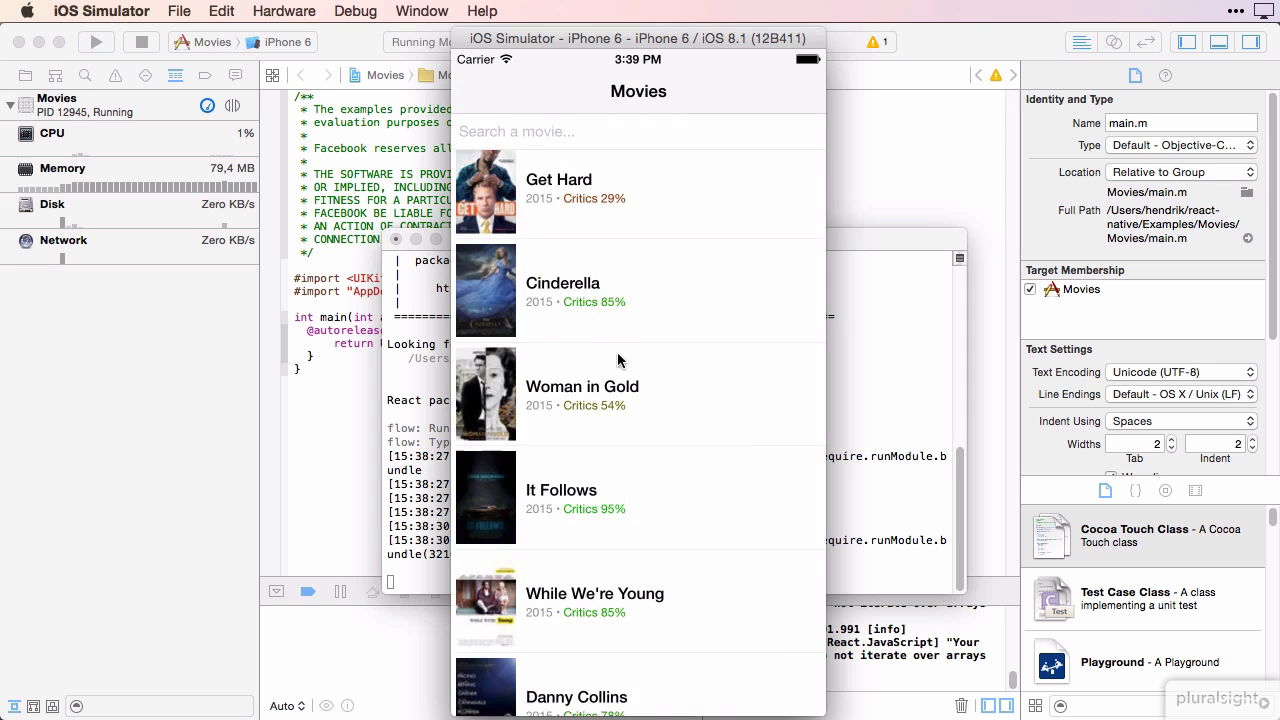
pyautogui.scroll(-3)
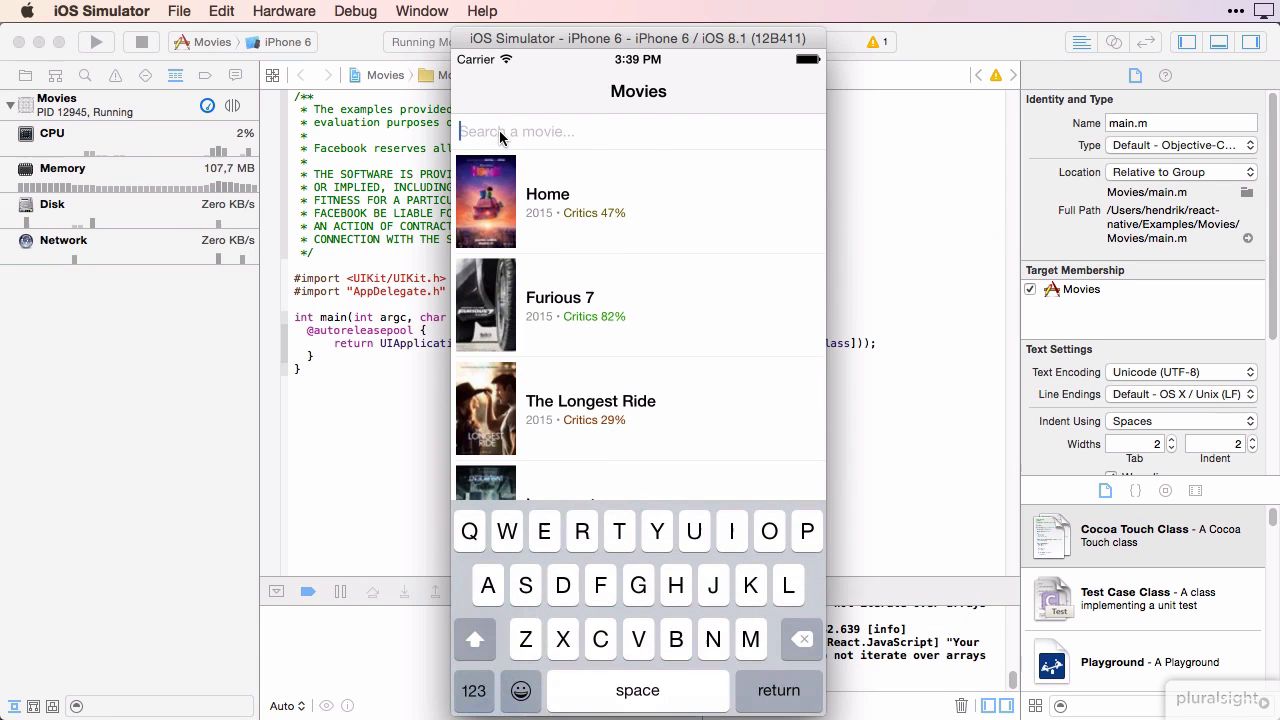
pyautogui.write('hon')
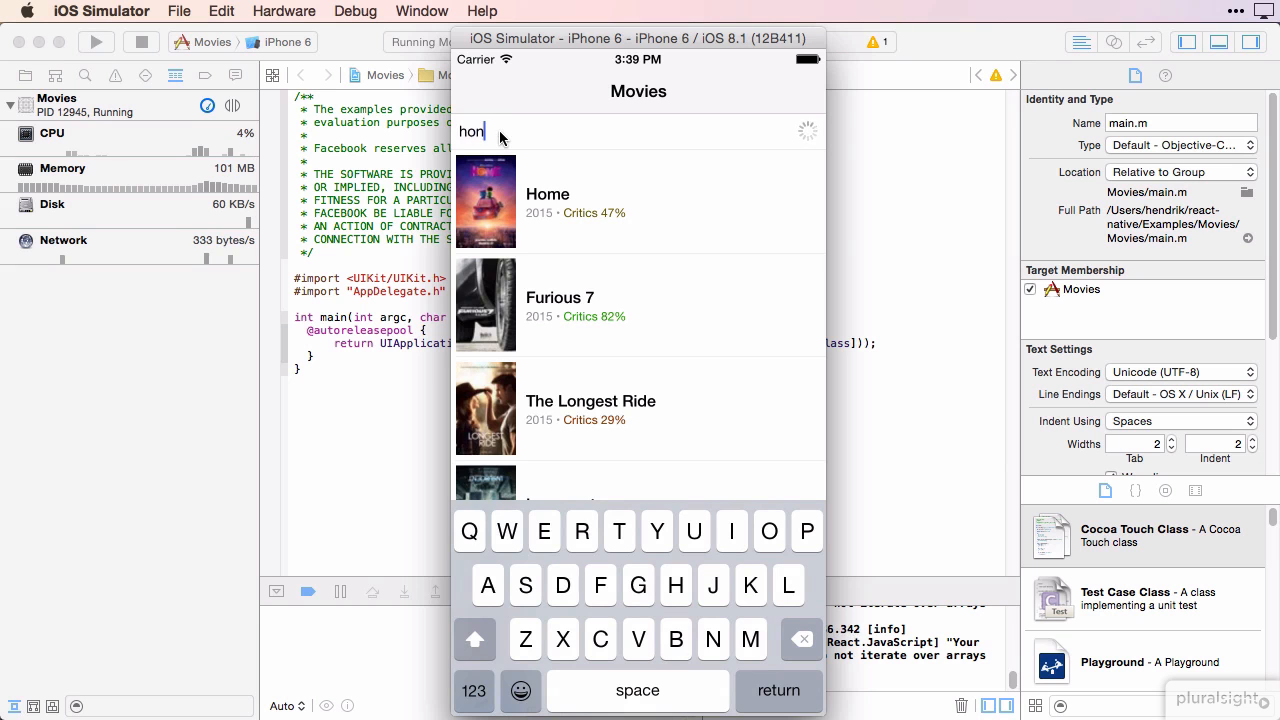
pyautogui.write('e')
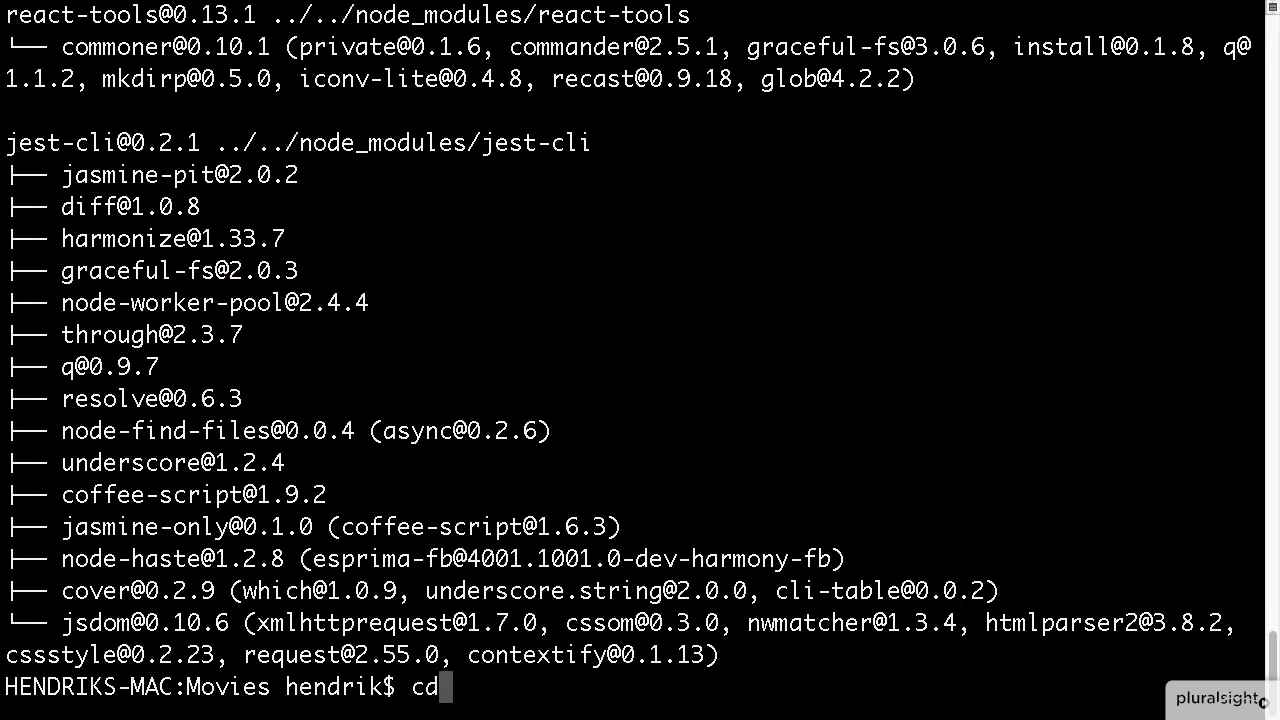
# Move up and into the UIExplorer folder and list its files
pyautogui.write('../')
pyautogui.write('cd UIExplorer/')
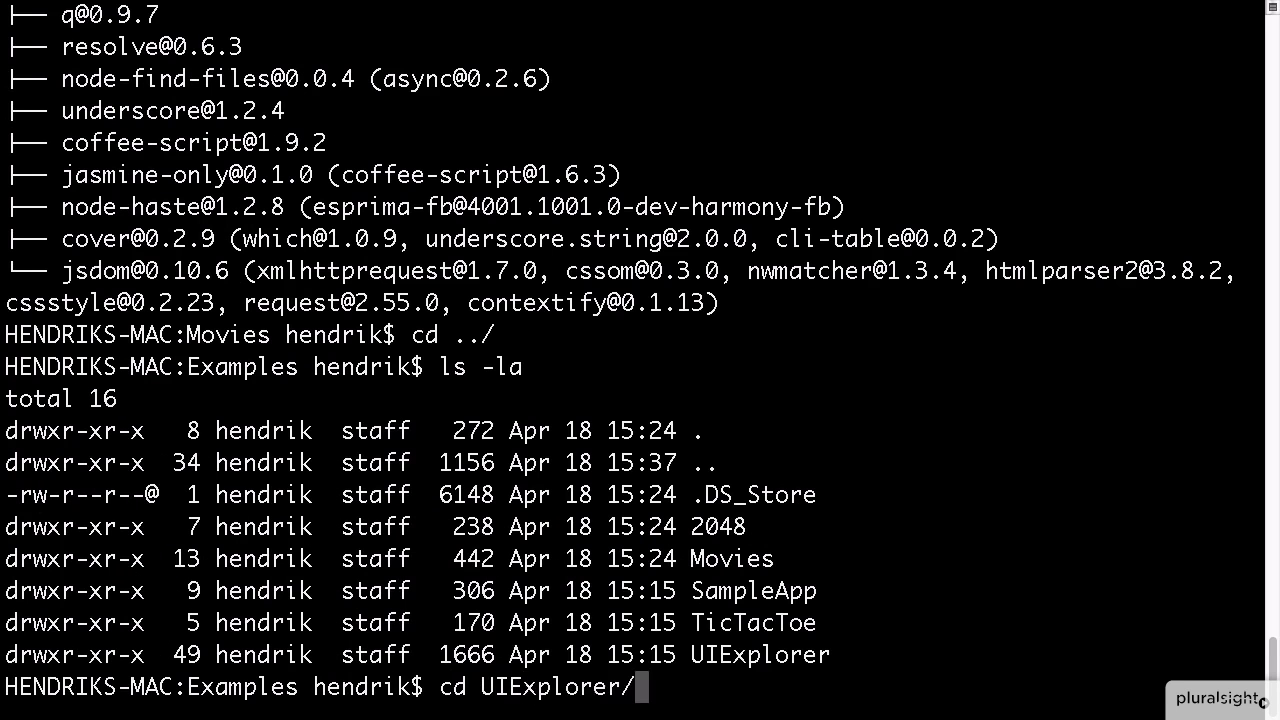
pyautogui.press('Return')
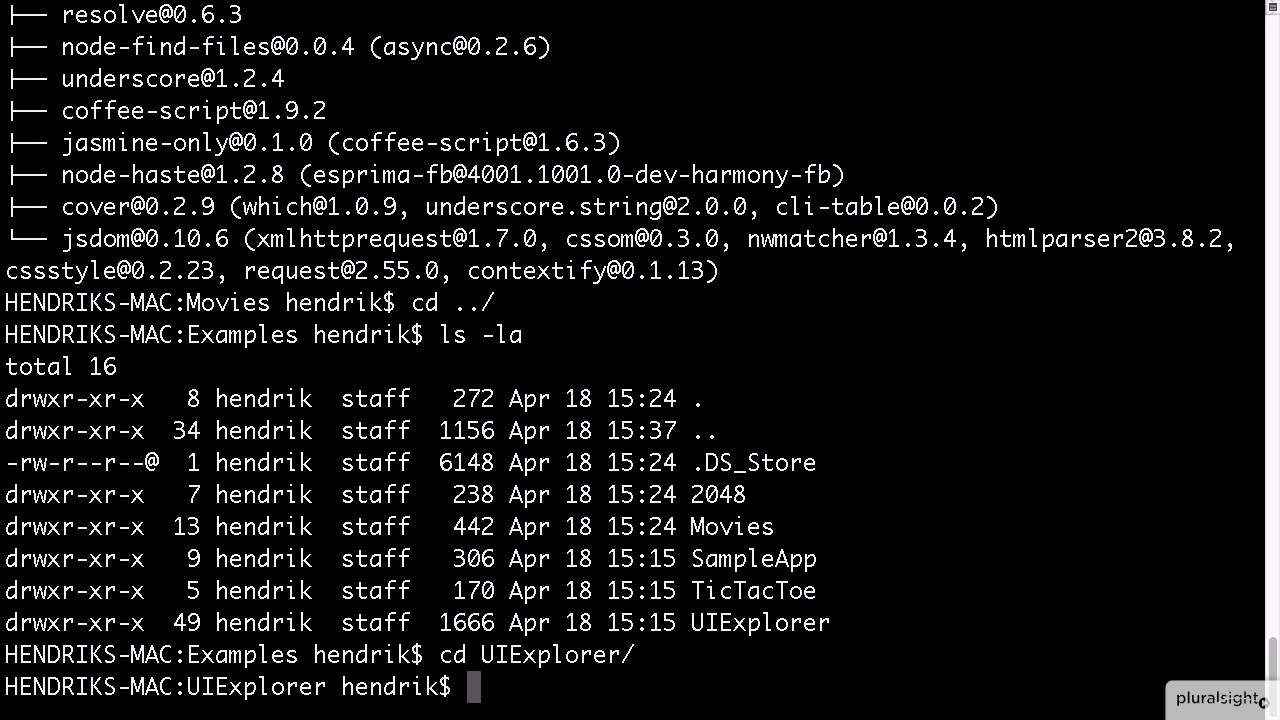
pyautogui.press('Return')
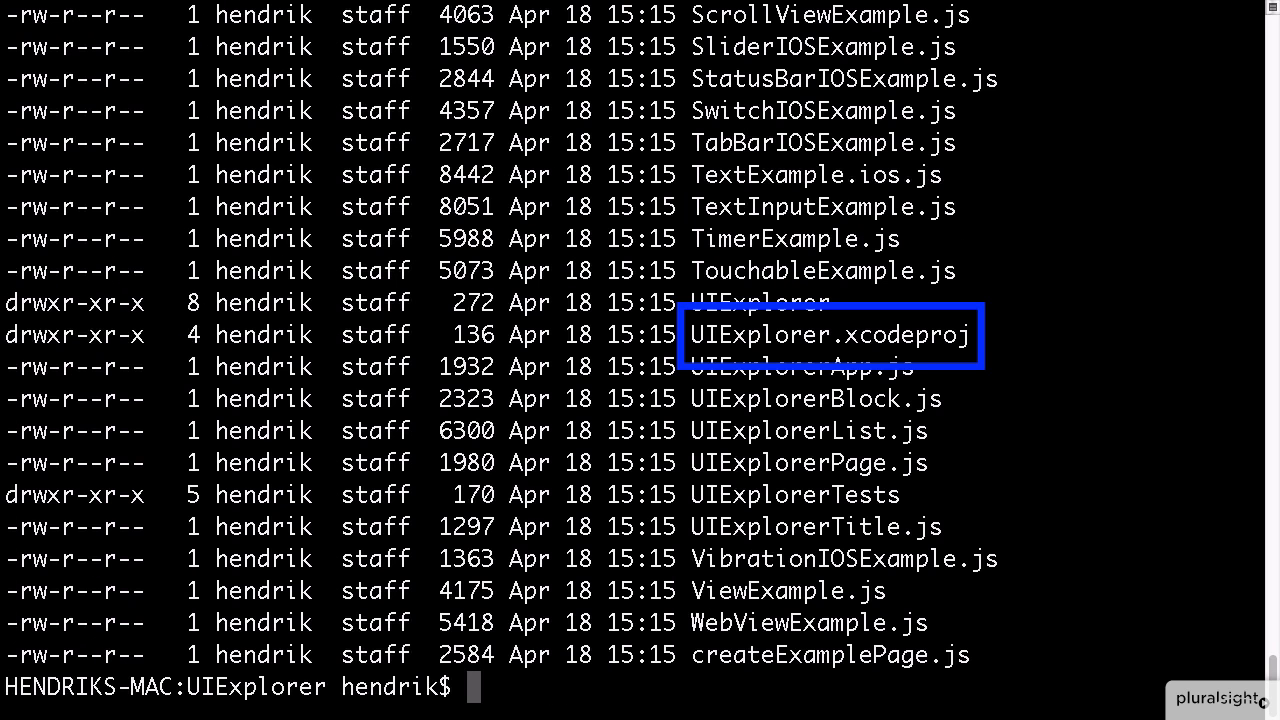
# Open UIExplorer.xcodeproj in Xcode
pyautogui.write('open')
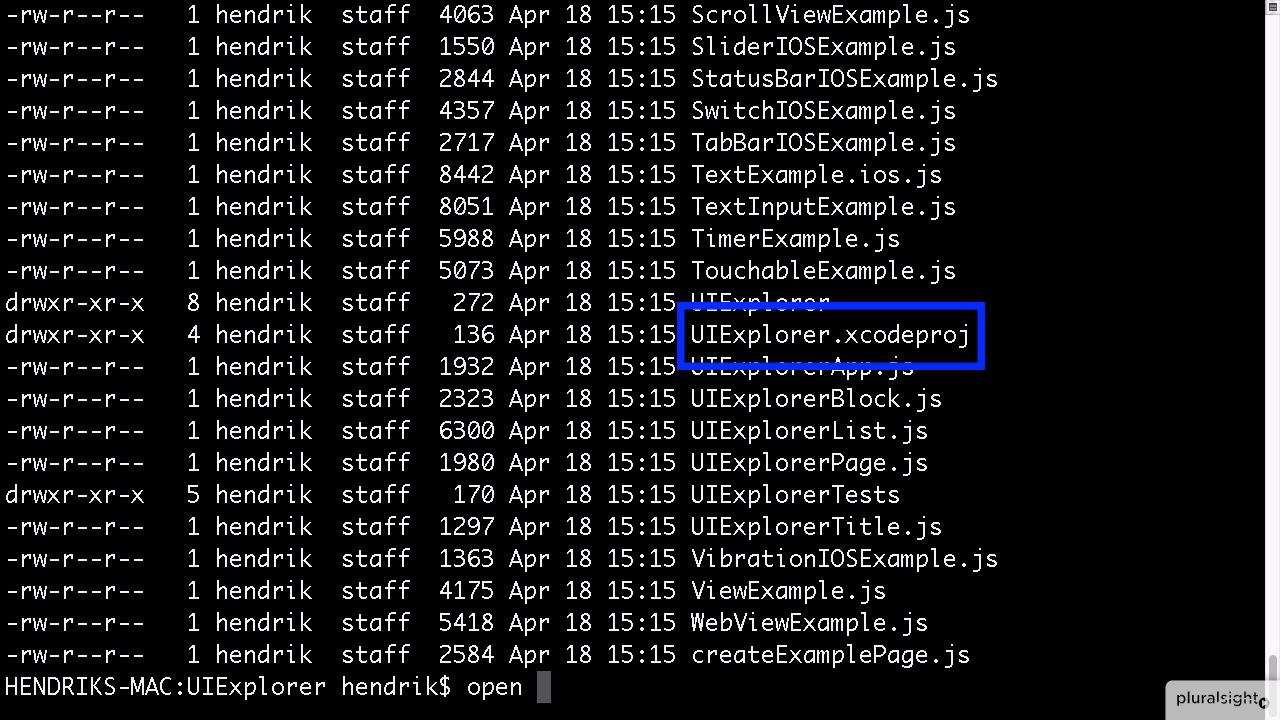
pyautogui.write('UIExplorer.xcodeproj/')
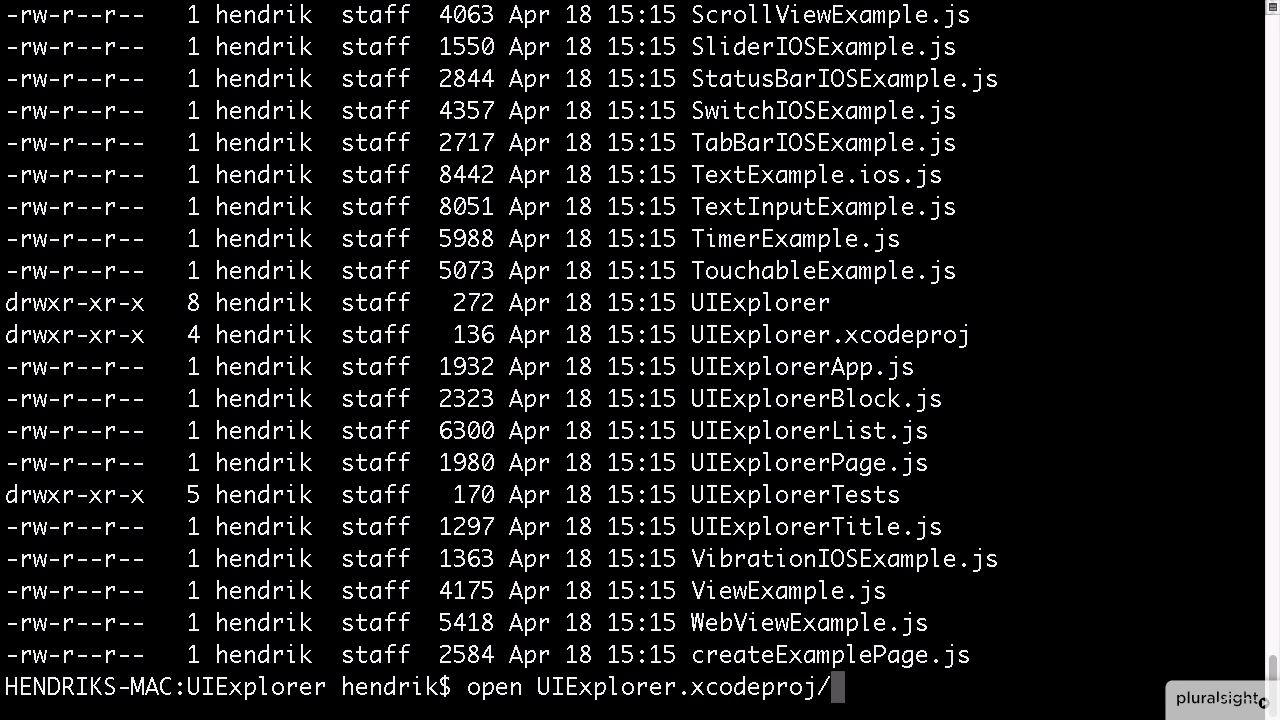
pyautogui.press('Return')
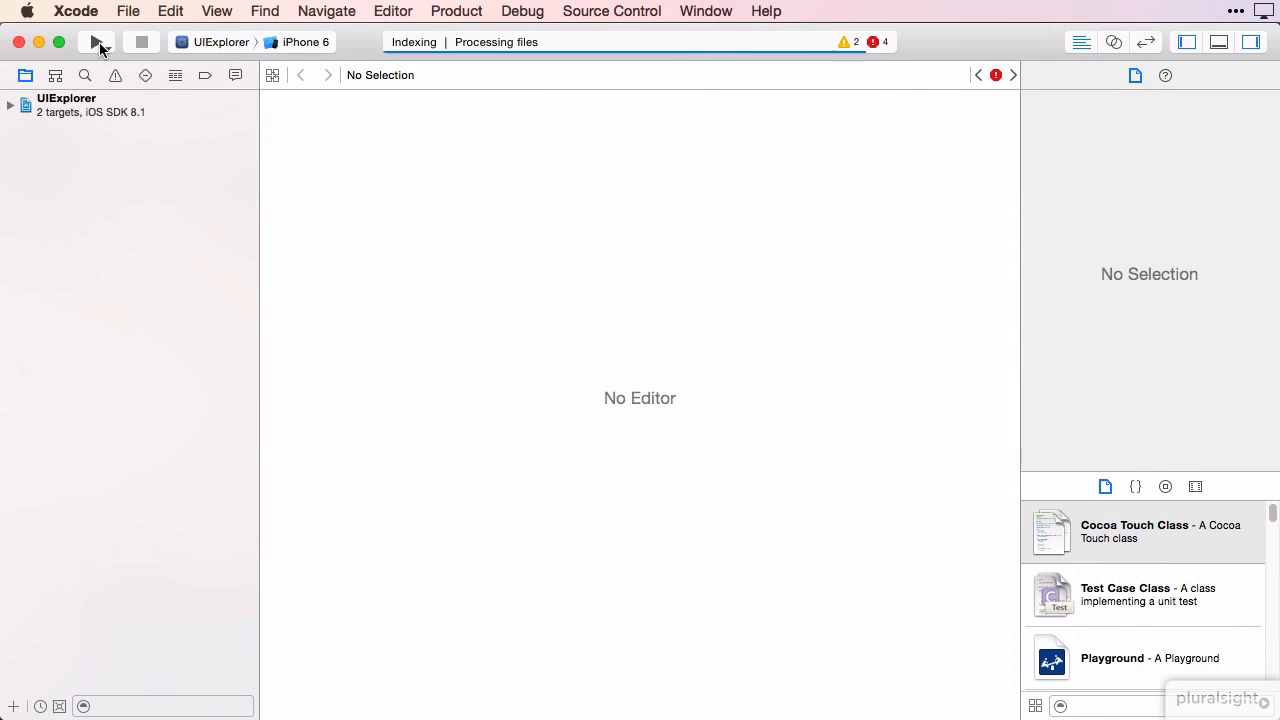
pyautogui.moveTo(98, 42)
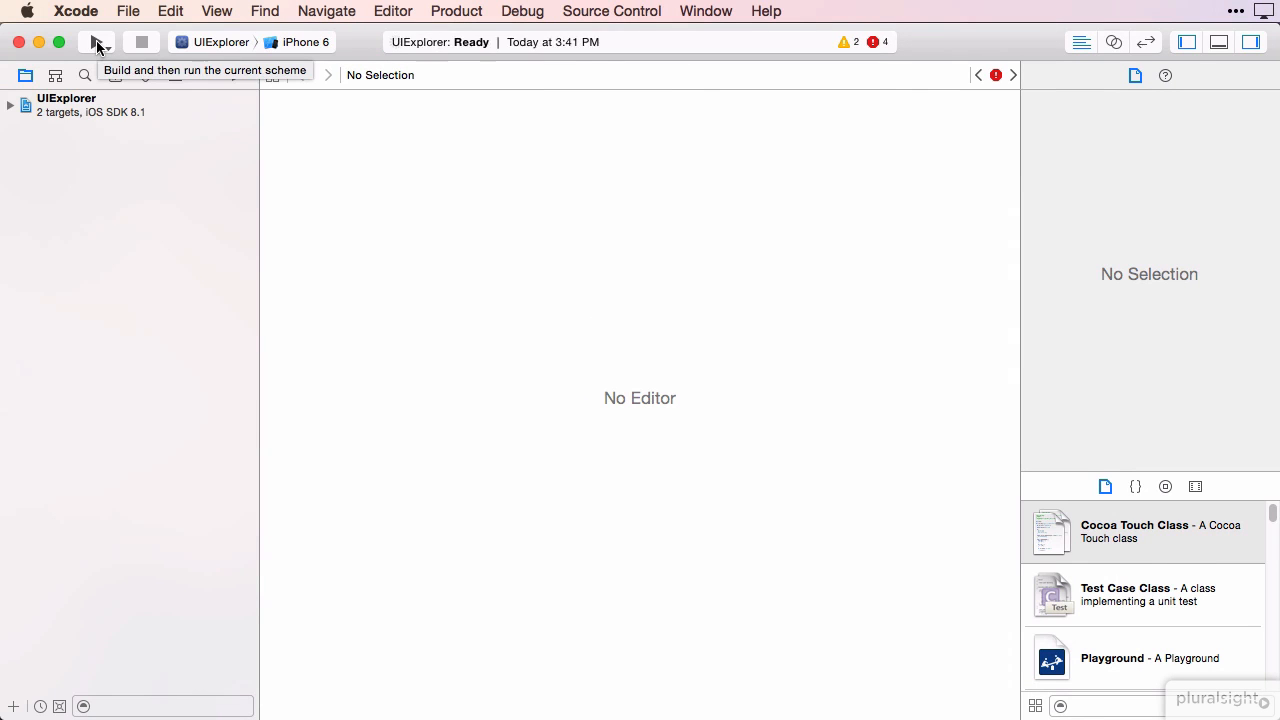
# Run the UIExplorer build and scroll through the Apple Mach-O linker errors
pyautogui.click(97, 42)
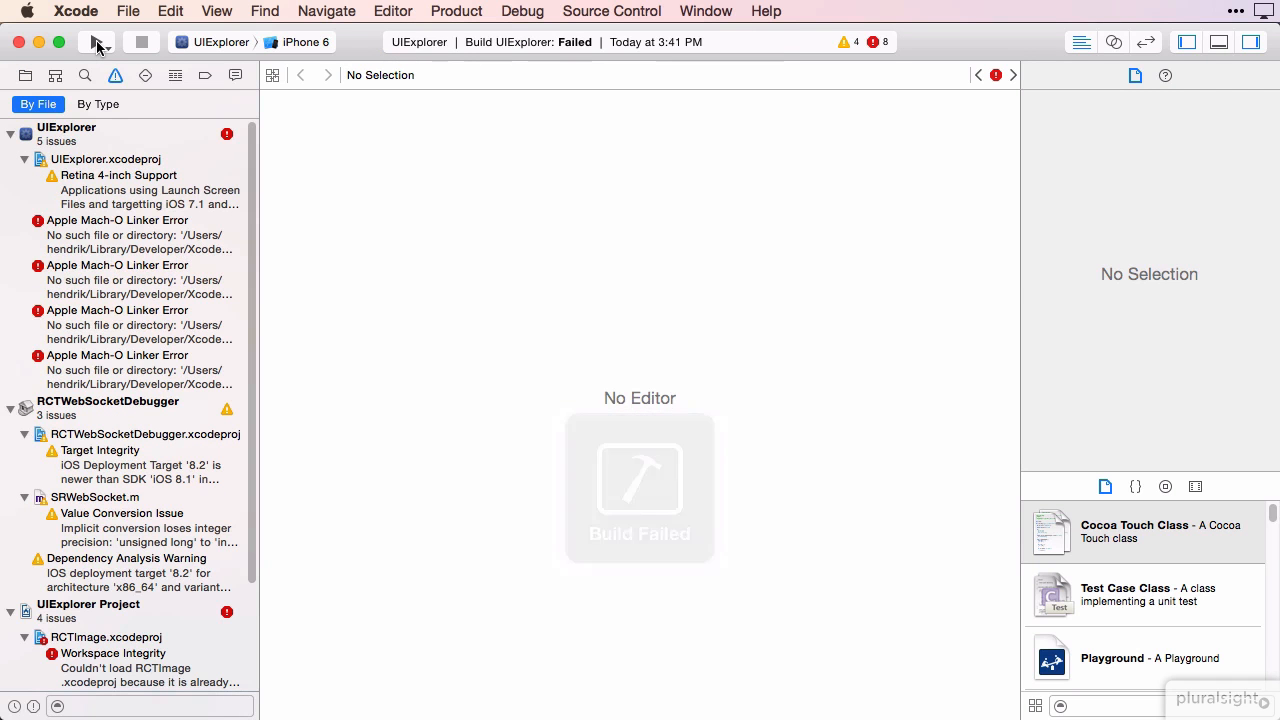
pyautogui.scroll(-3)
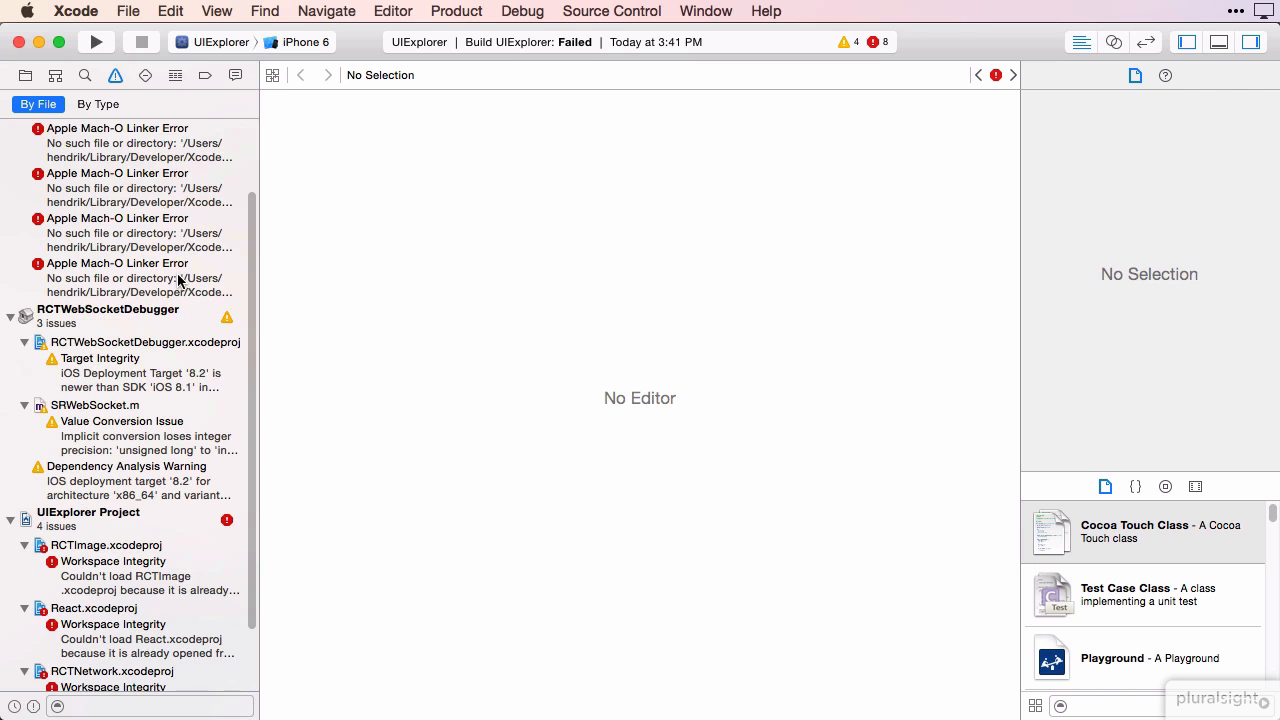
pyautogui.moveTo(180, 278)
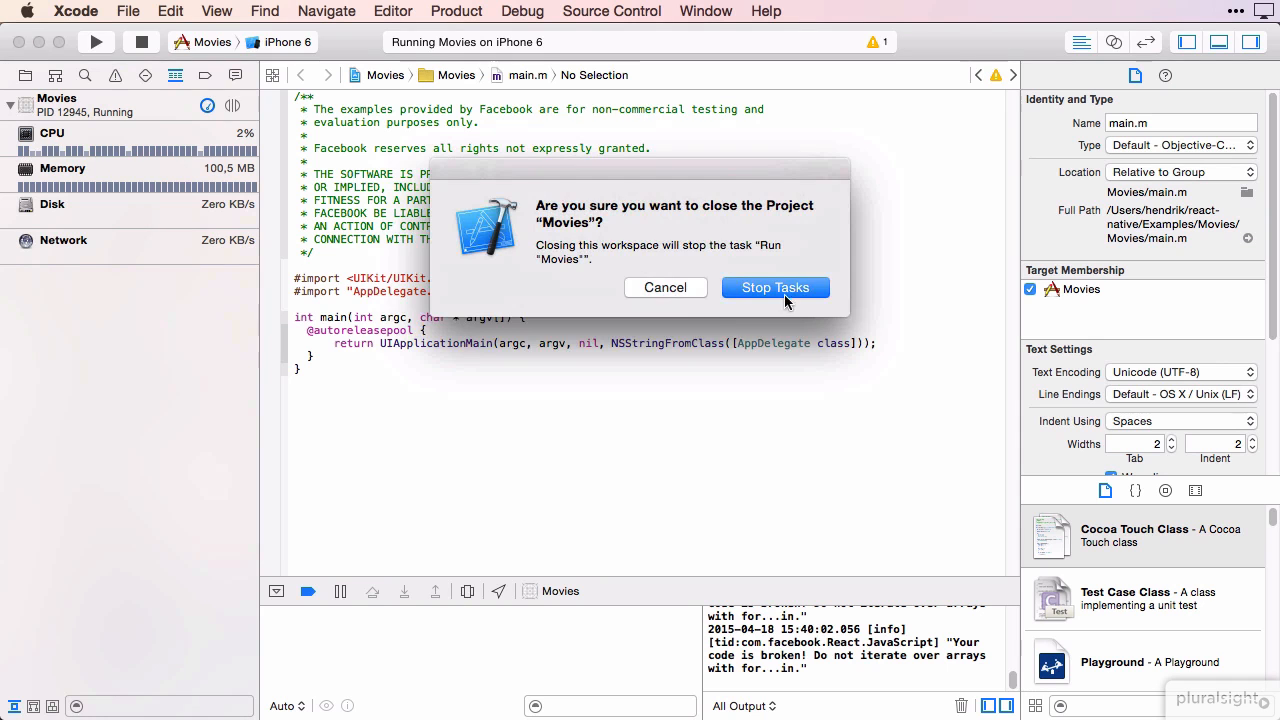
# Close the Movies project, stop its tasks, and close the old React packager window
pyautogui.click(775, 287)
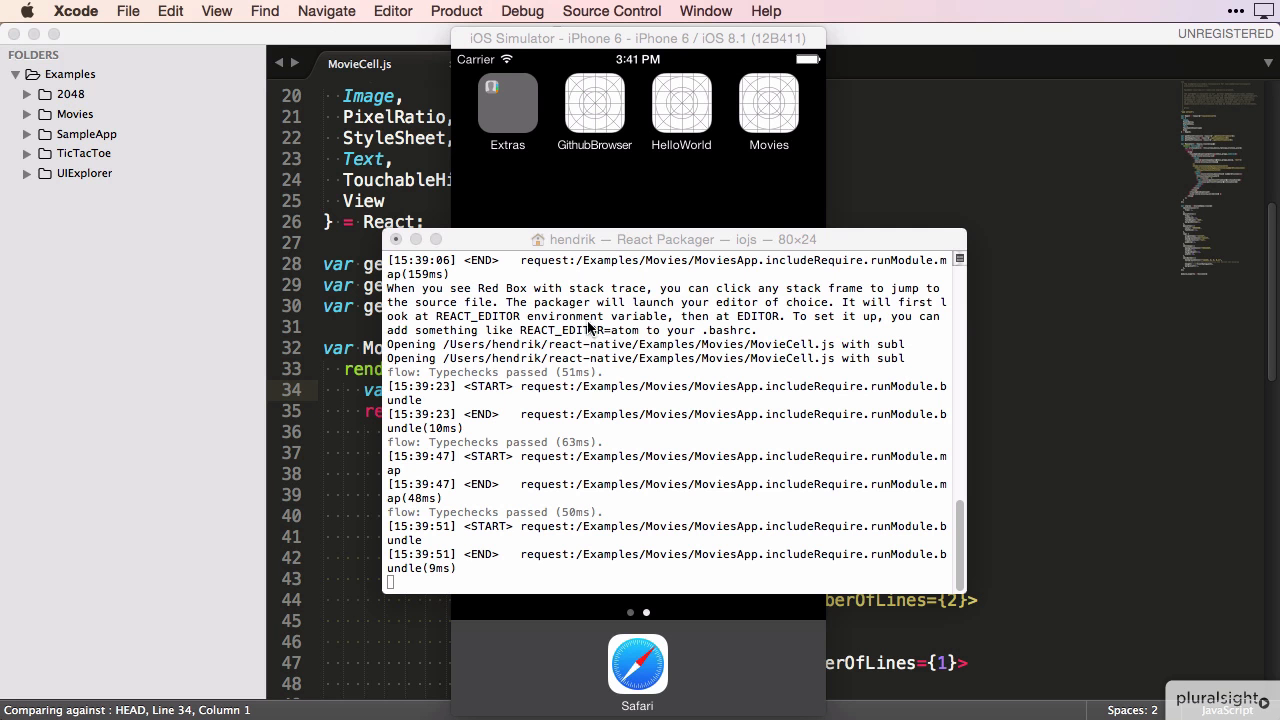
pyautogui.click(397, 239)
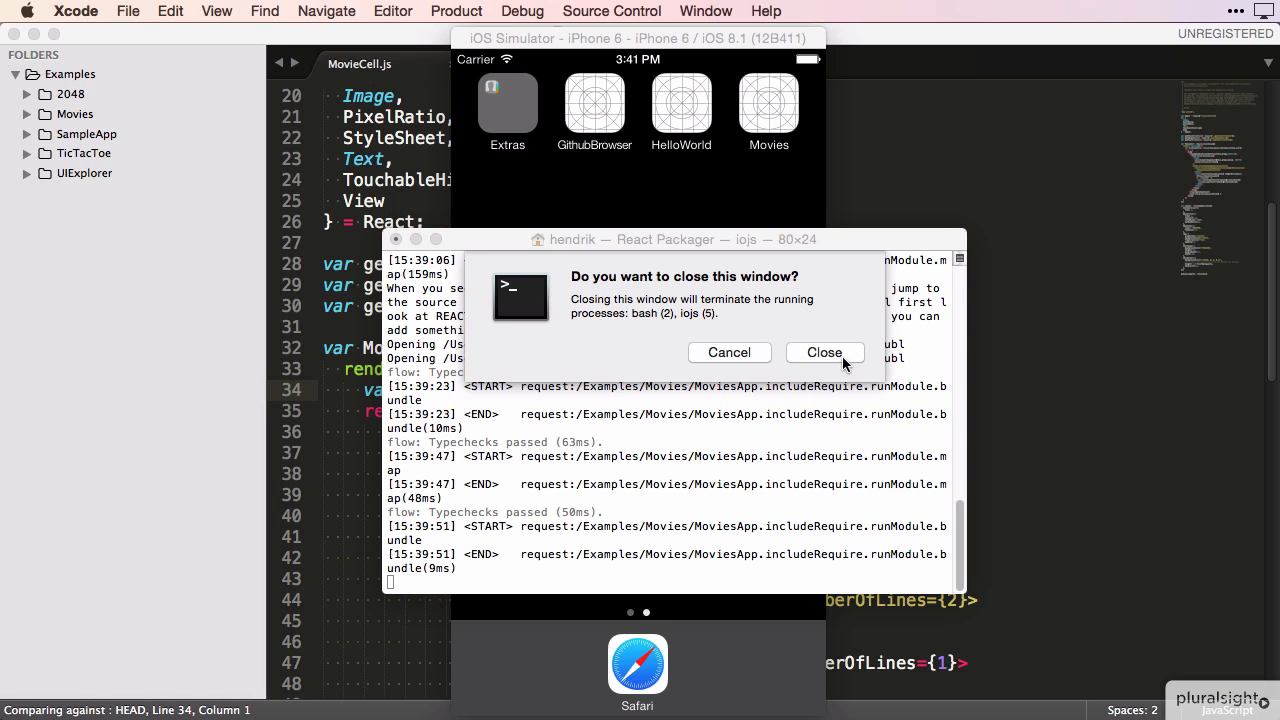
pyautogui.click(824, 352)
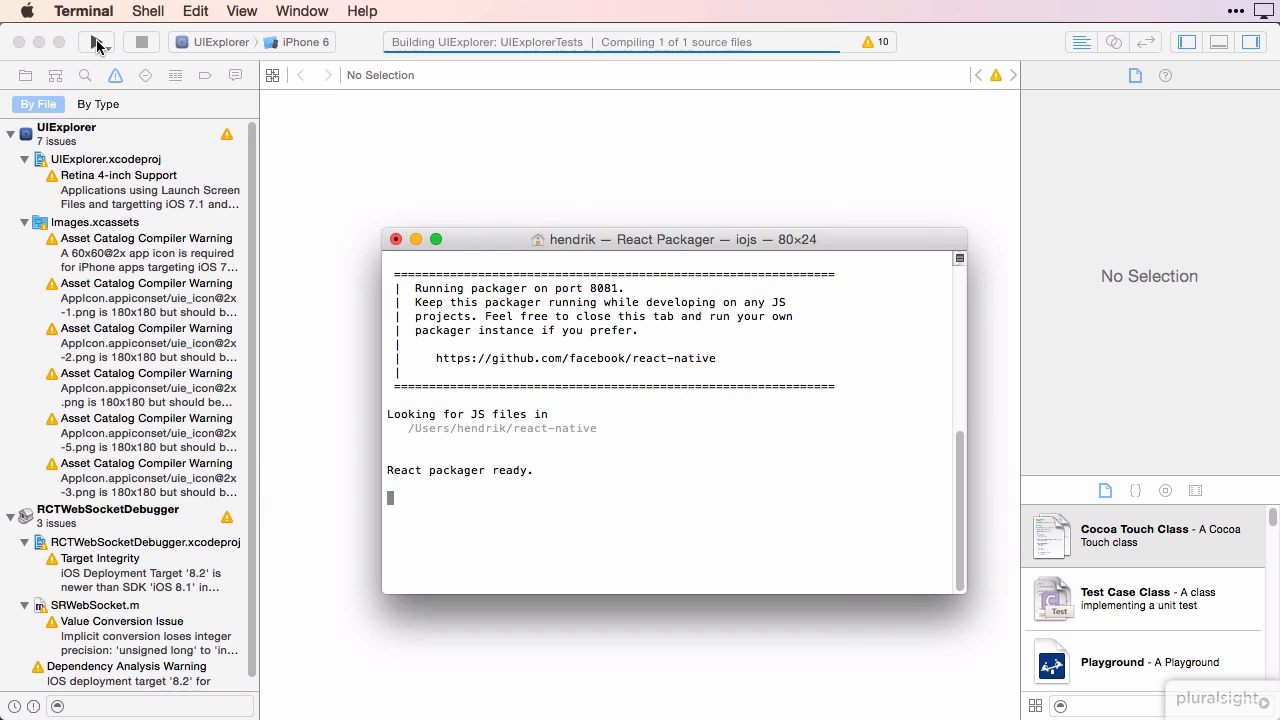
# Build and launch UIExplorer on the iPhone 6 simulator
pyautogui.click(95, 41)
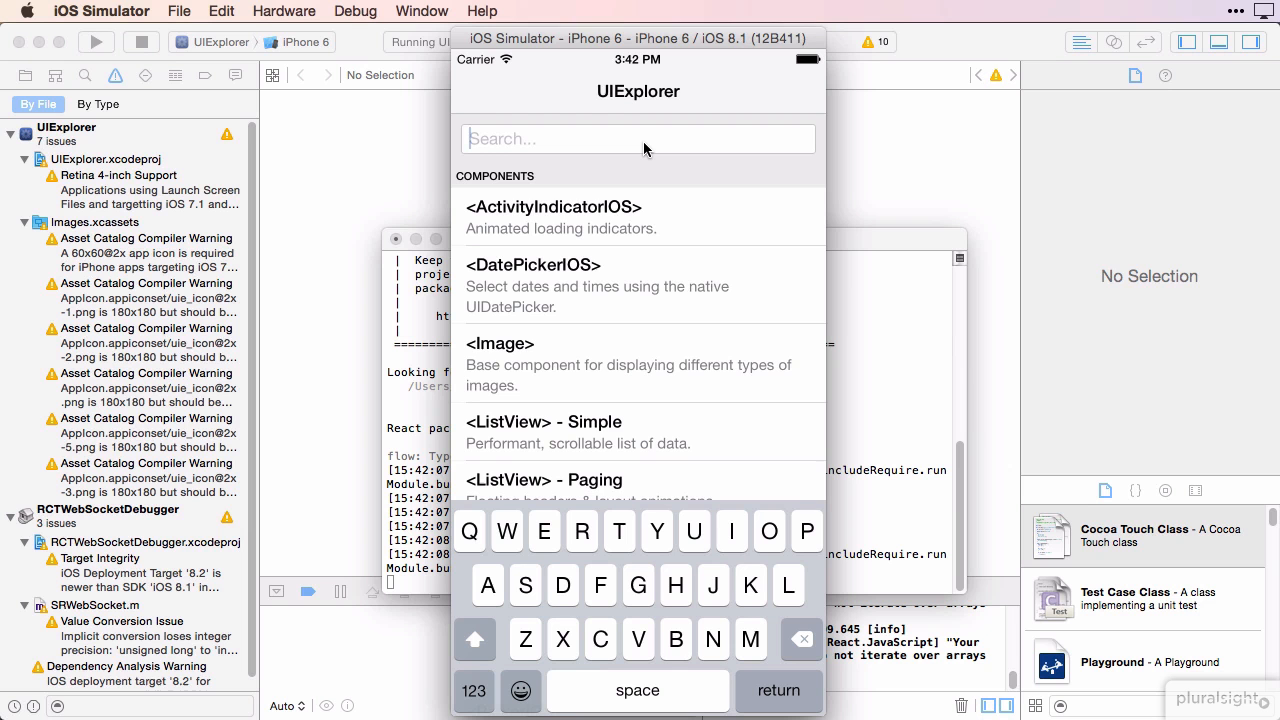
# Filter the components for 'List' and scroll through the ListView Simple demo
pyautogui.write('ListV')
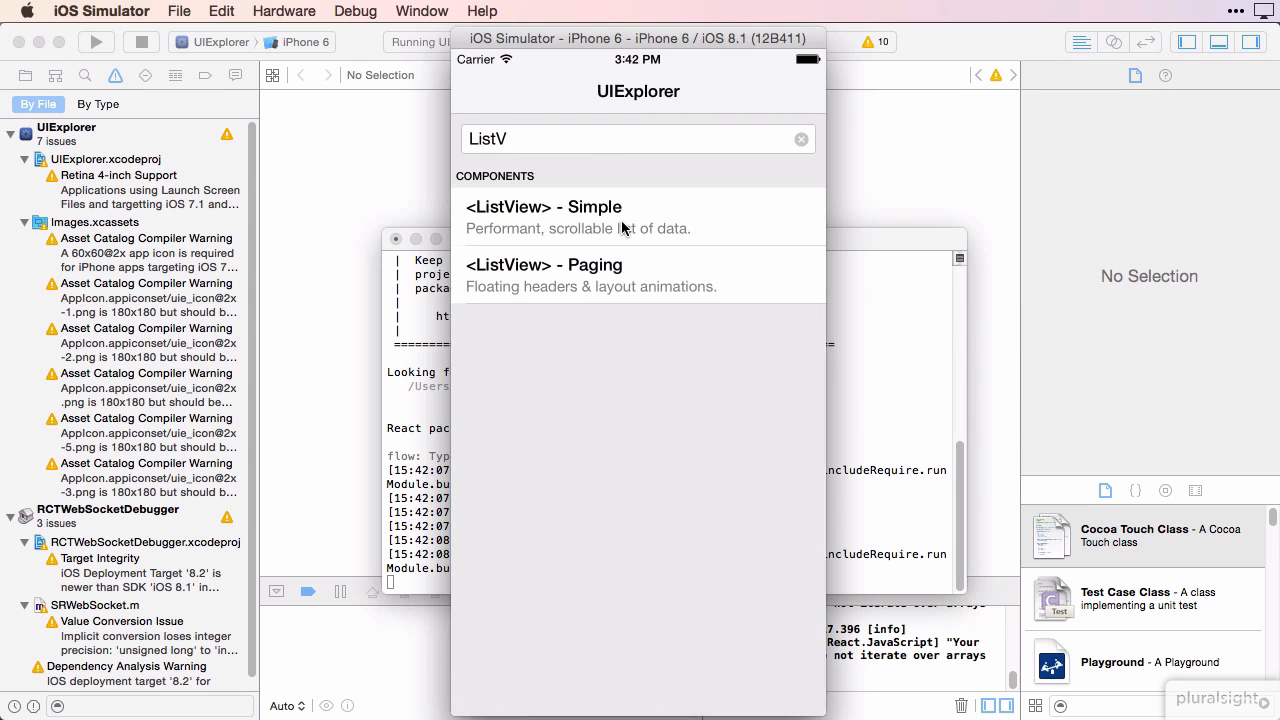
pyautogui.click(543, 207)
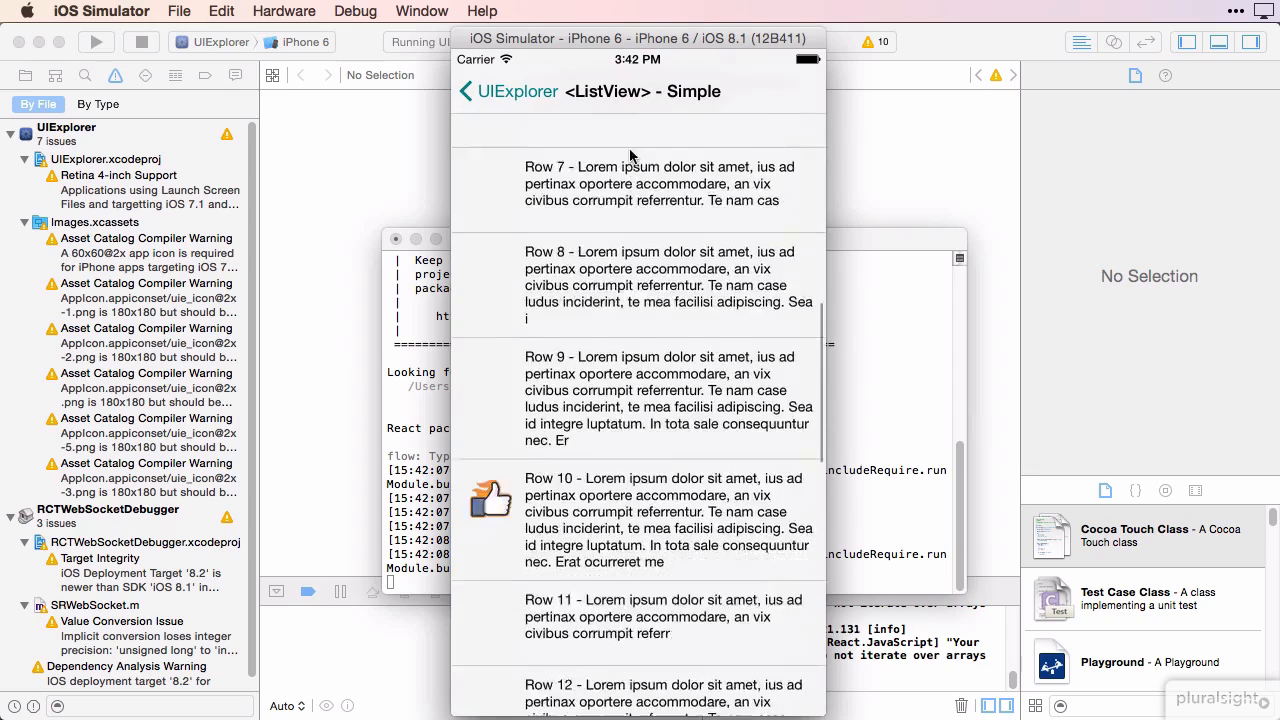
pyautogui.scroll(-3)
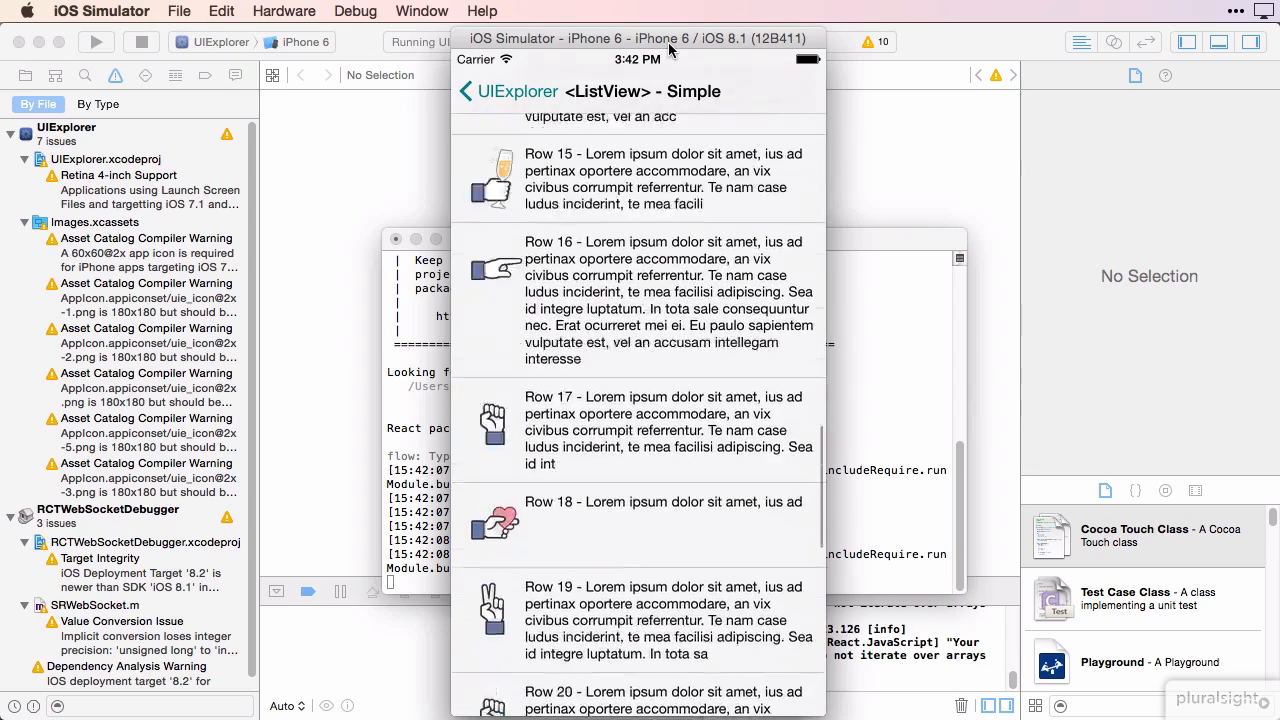
pyautogui.scroll(-3)
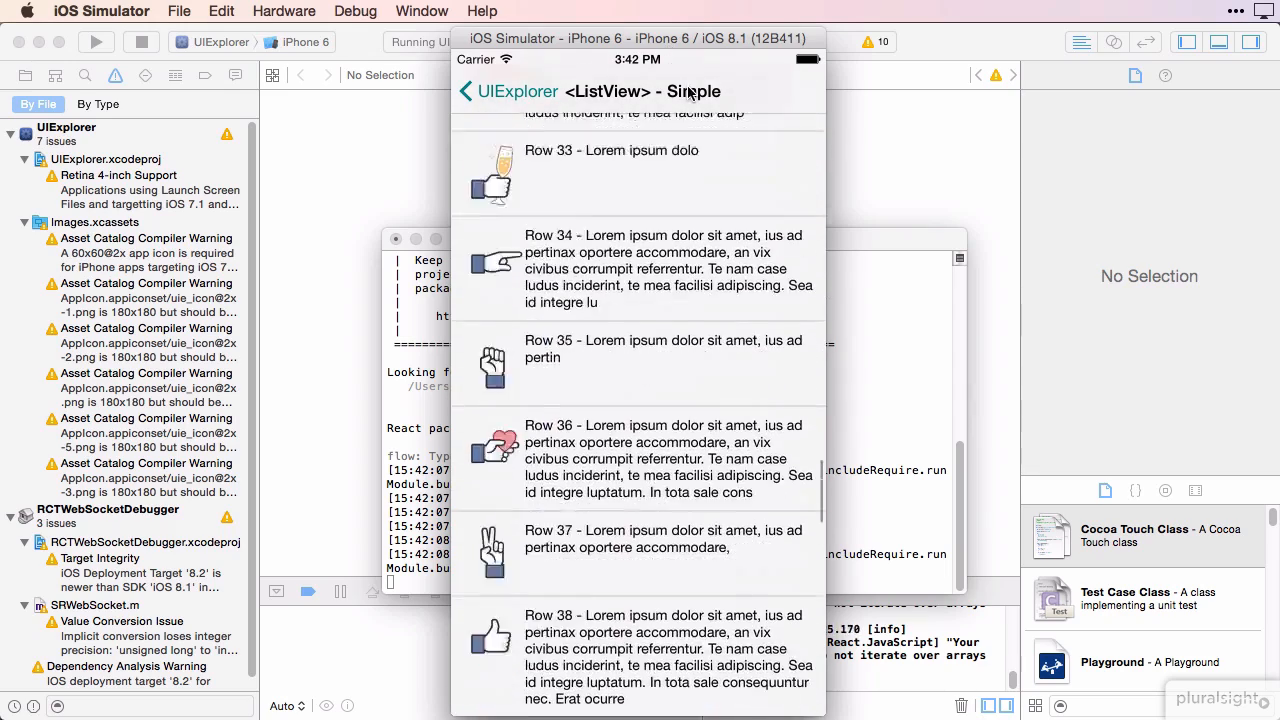
# Open the '<ListView> - Paging' demo and scroll through its sections
pyautogui.click(465, 91)
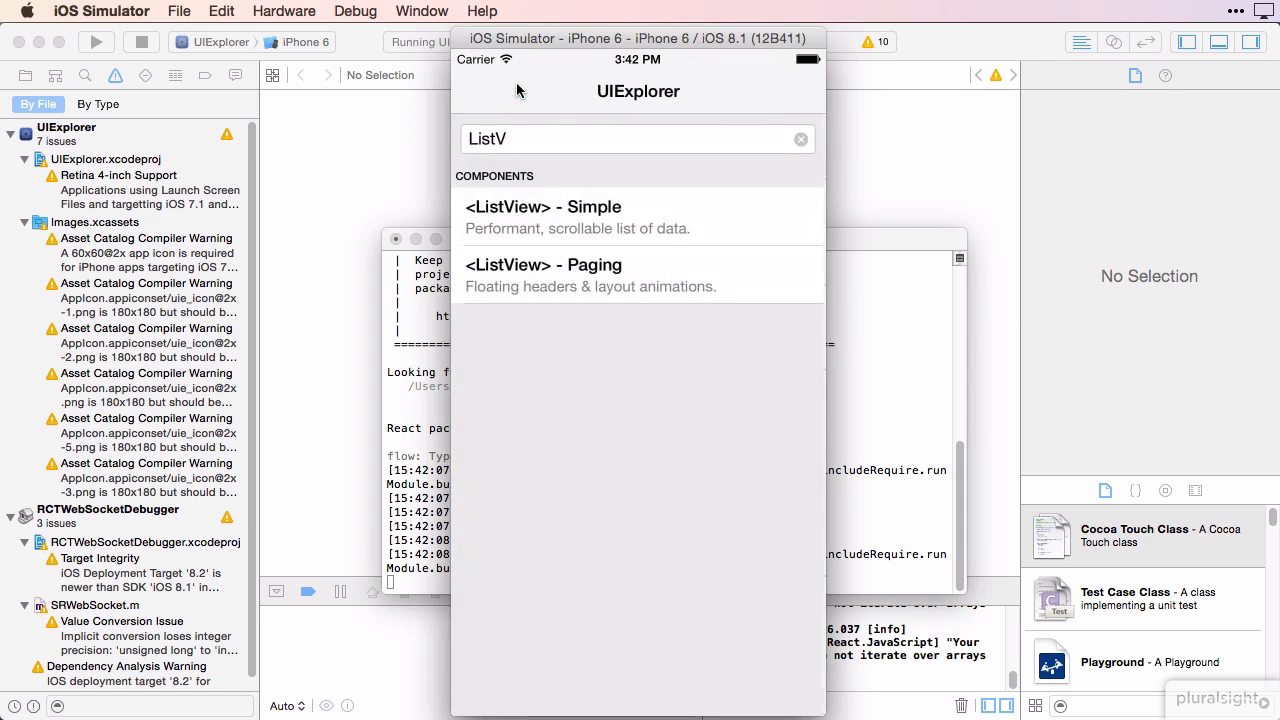
pyautogui.click(638, 275)
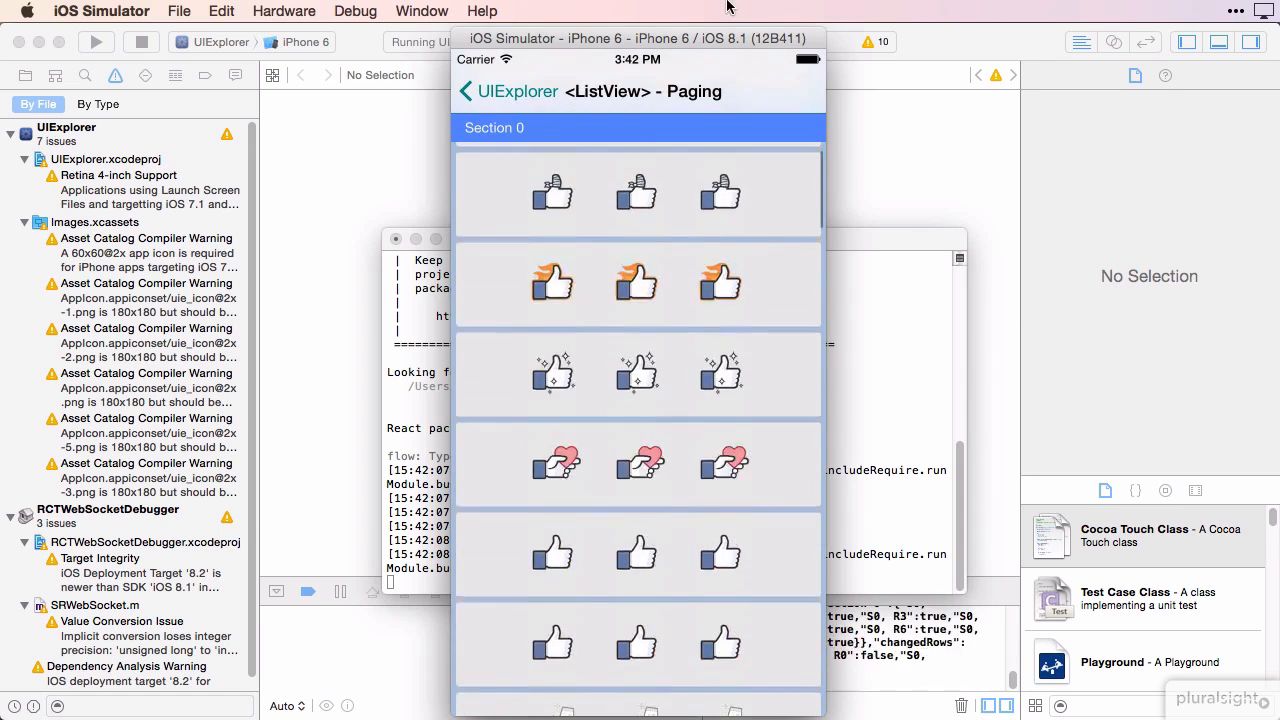
pyautogui.scroll(-3)
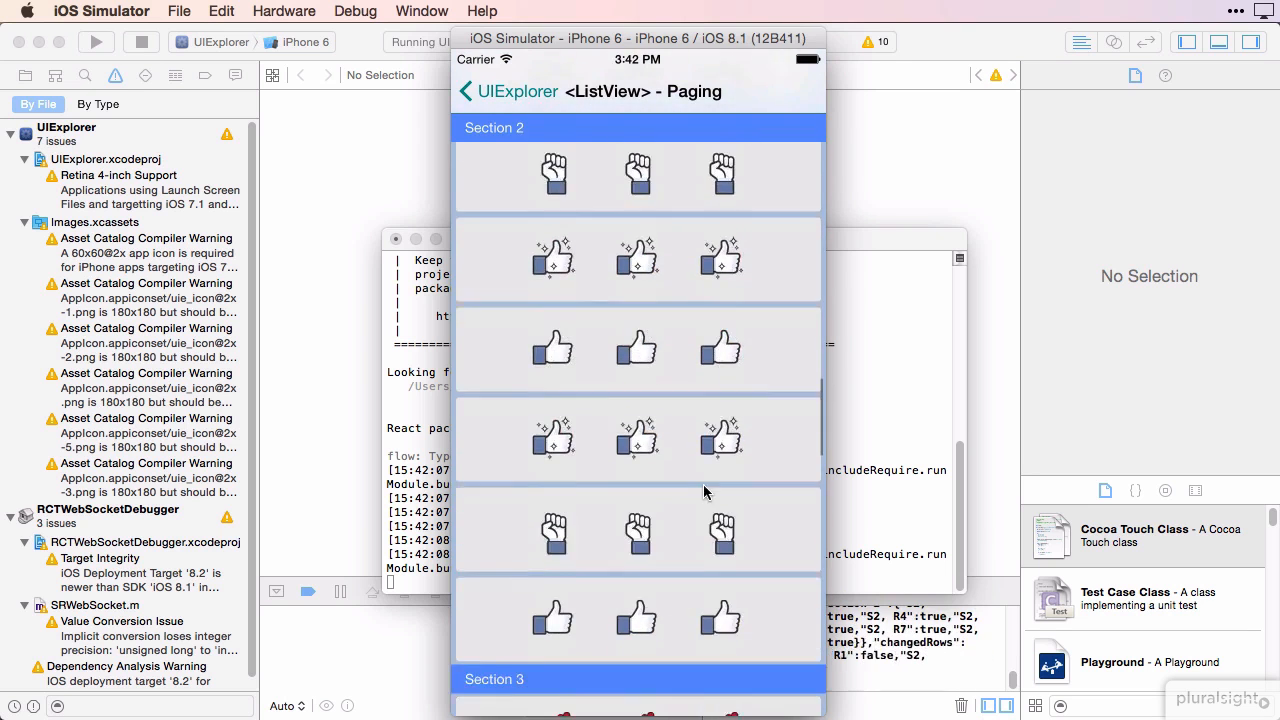
pyautogui.click(465, 91)
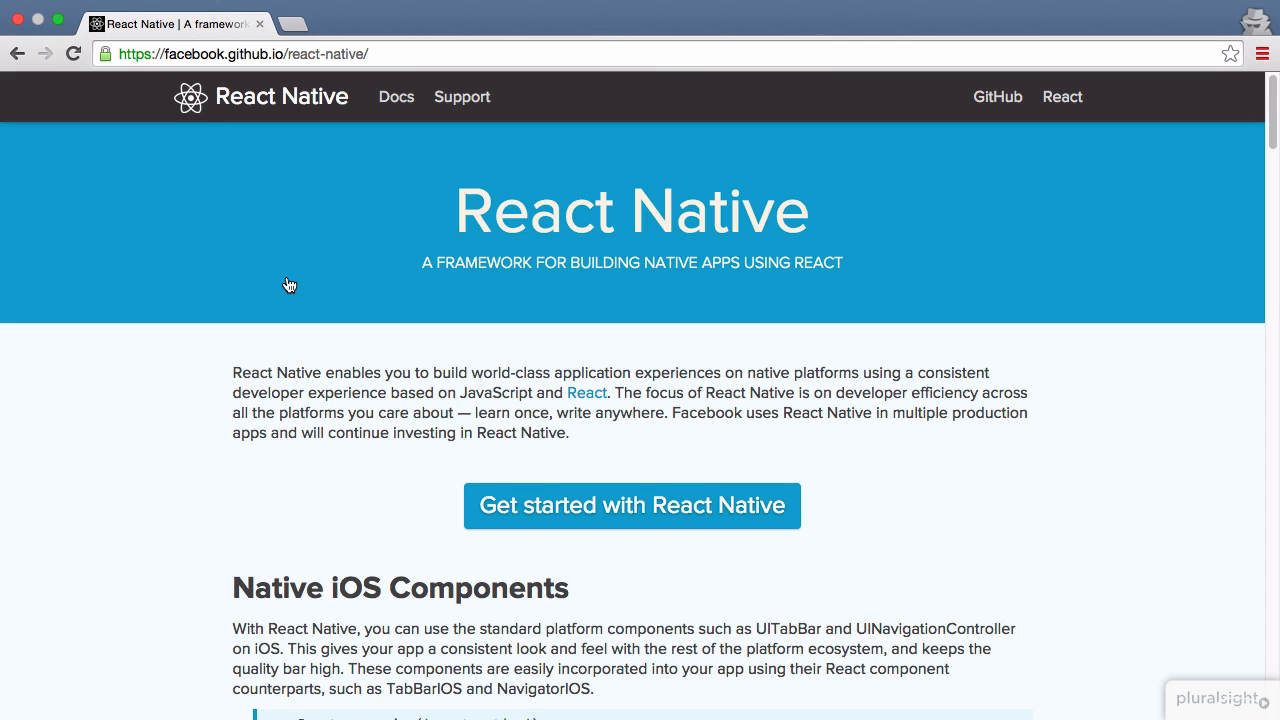
# Browse from the React Native docs landing page into Getting Started, then the Tutorial guide
pyautogui.scroll(-3)
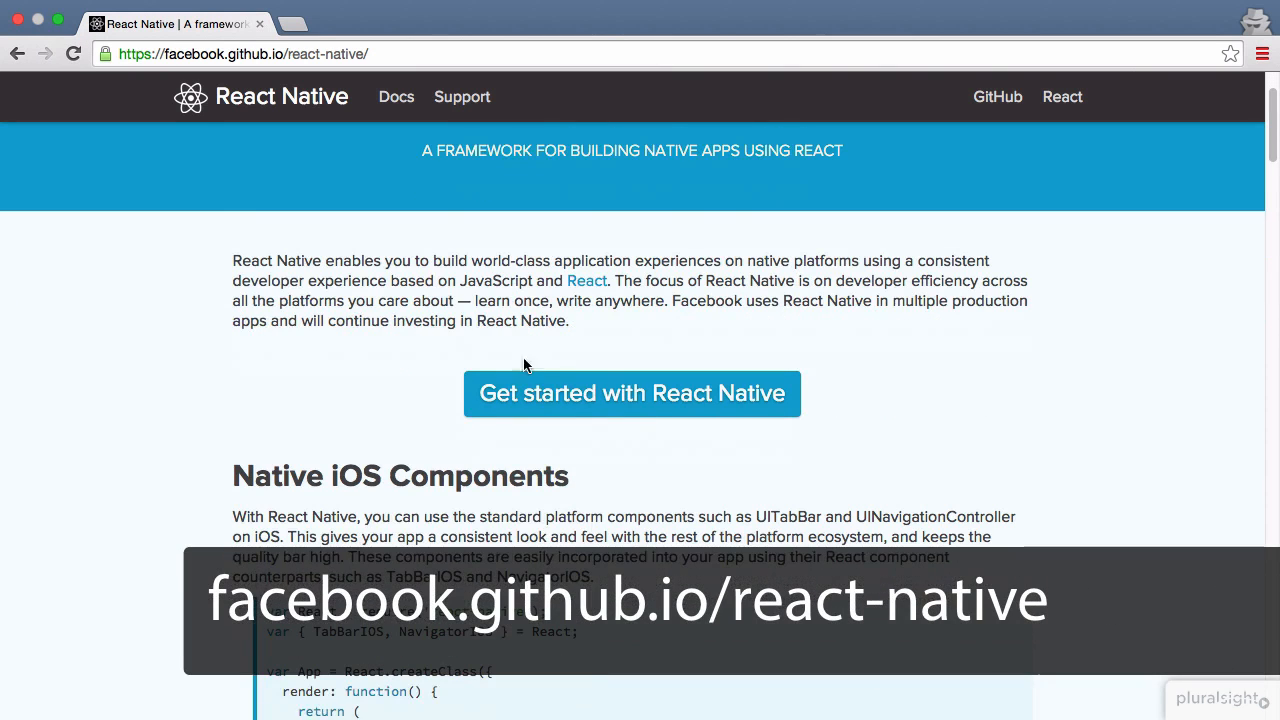
pyautogui.click(631, 393)
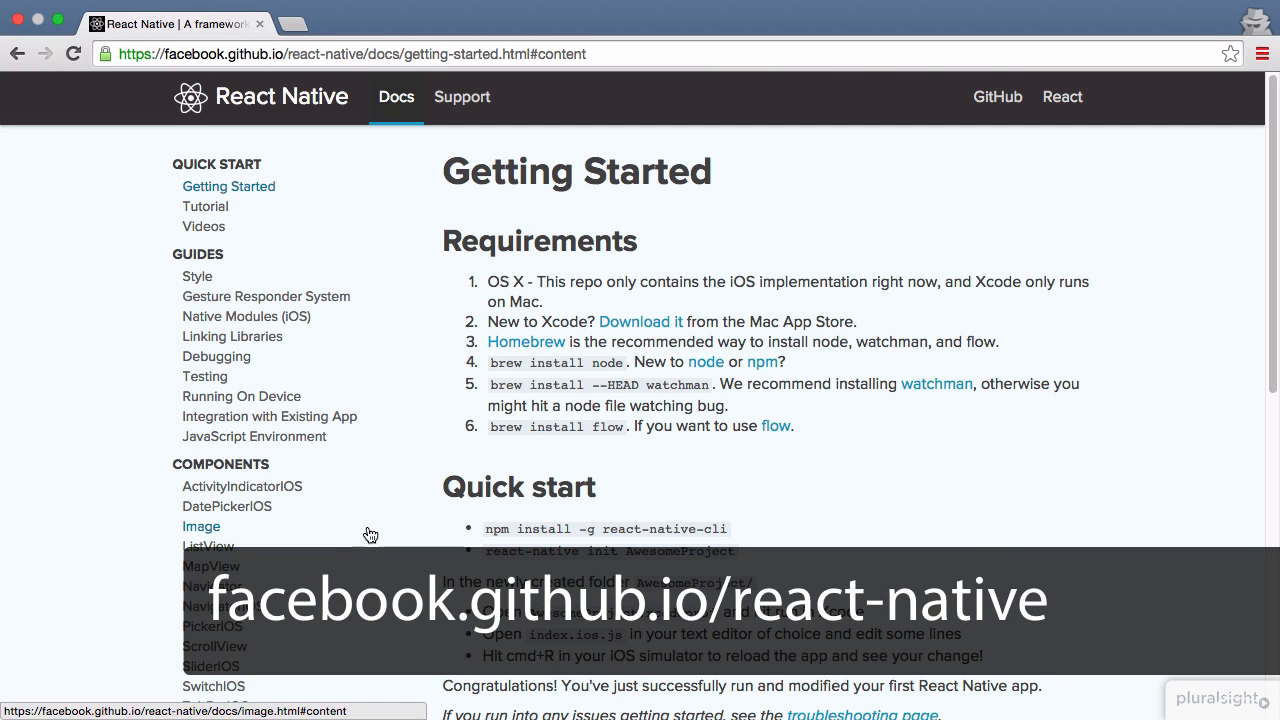
pyautogui.click(205, 206)
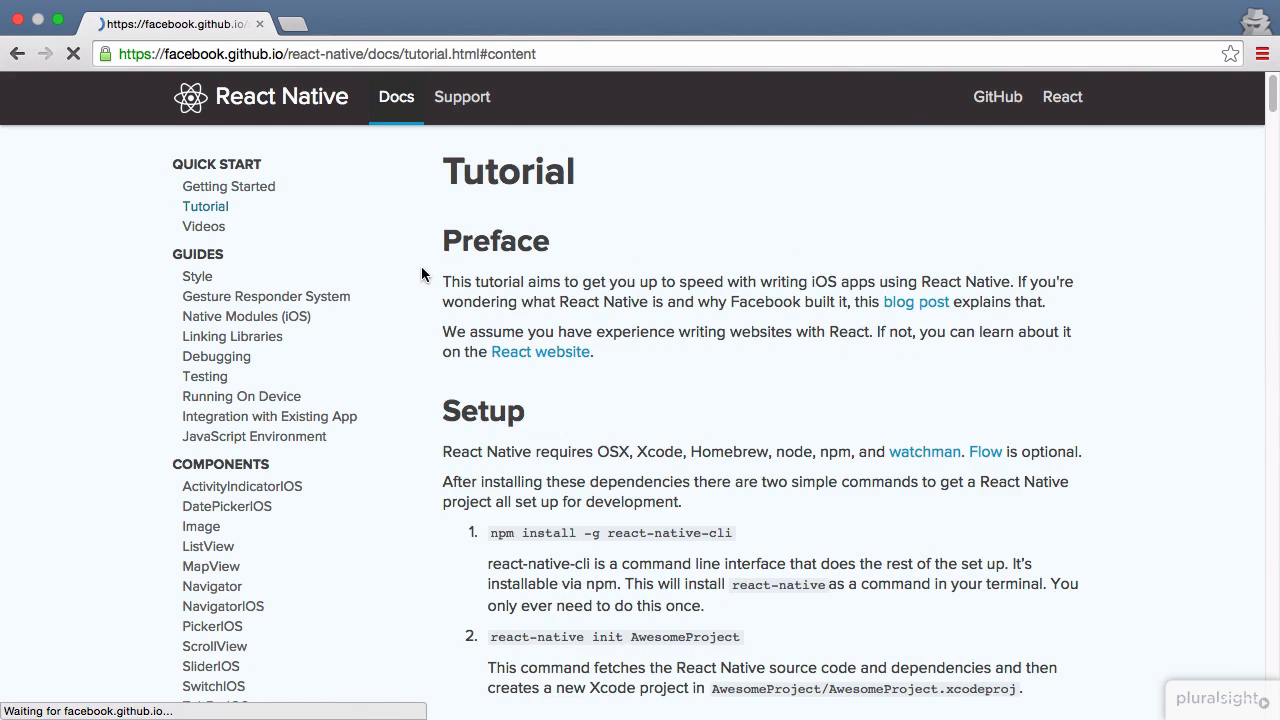
pyautogui.scroll(-3)
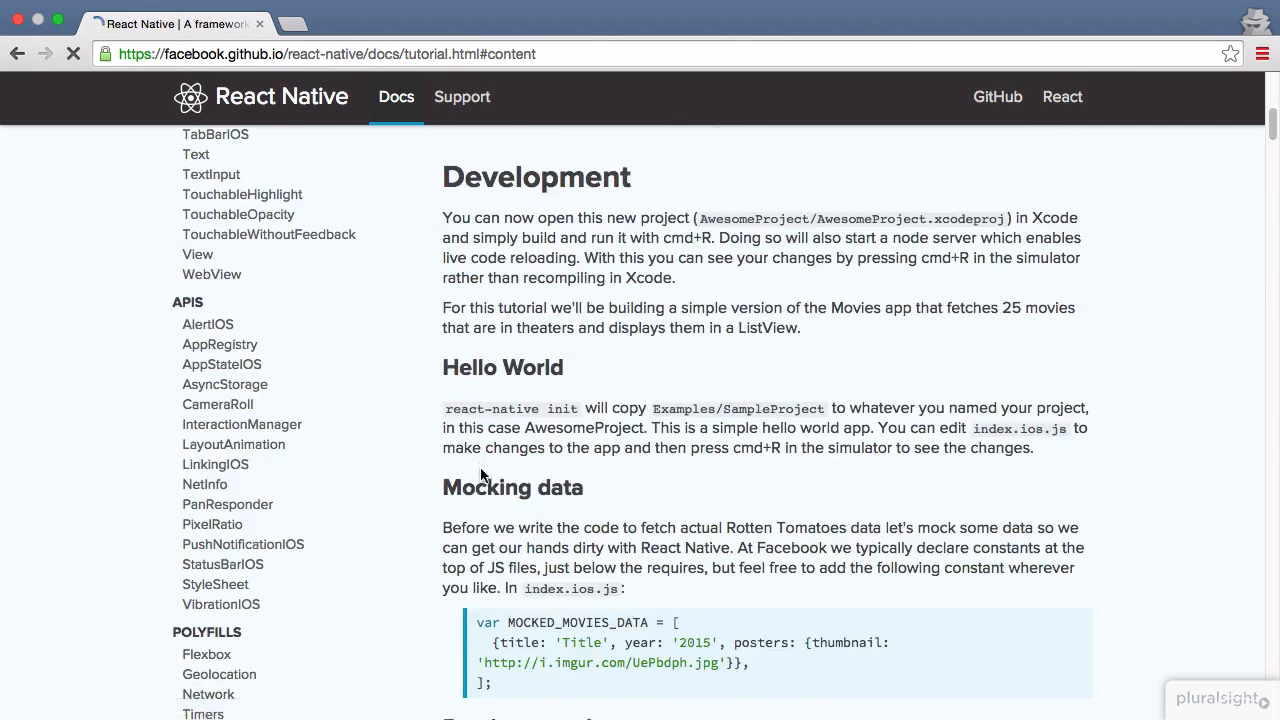
pyautogui.scroll(3)
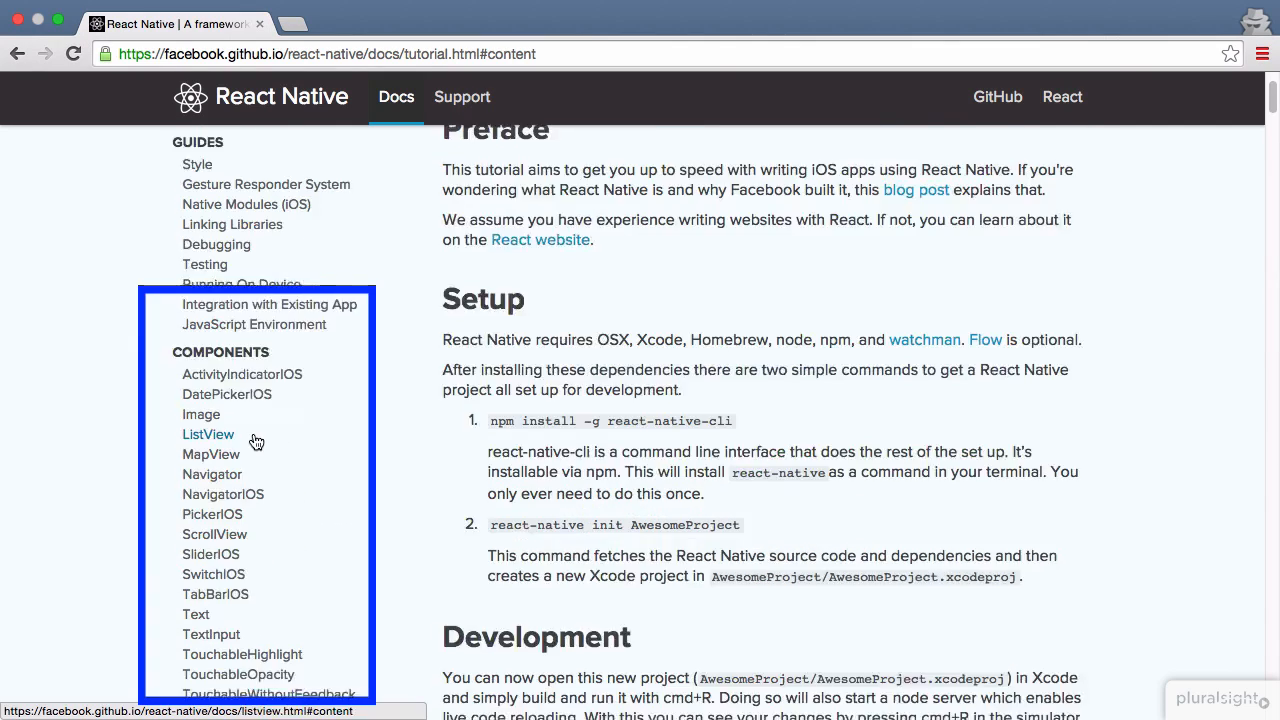
# Open the ListView component page and scroll through its minimal example code
pyautogui.click(208, 434)
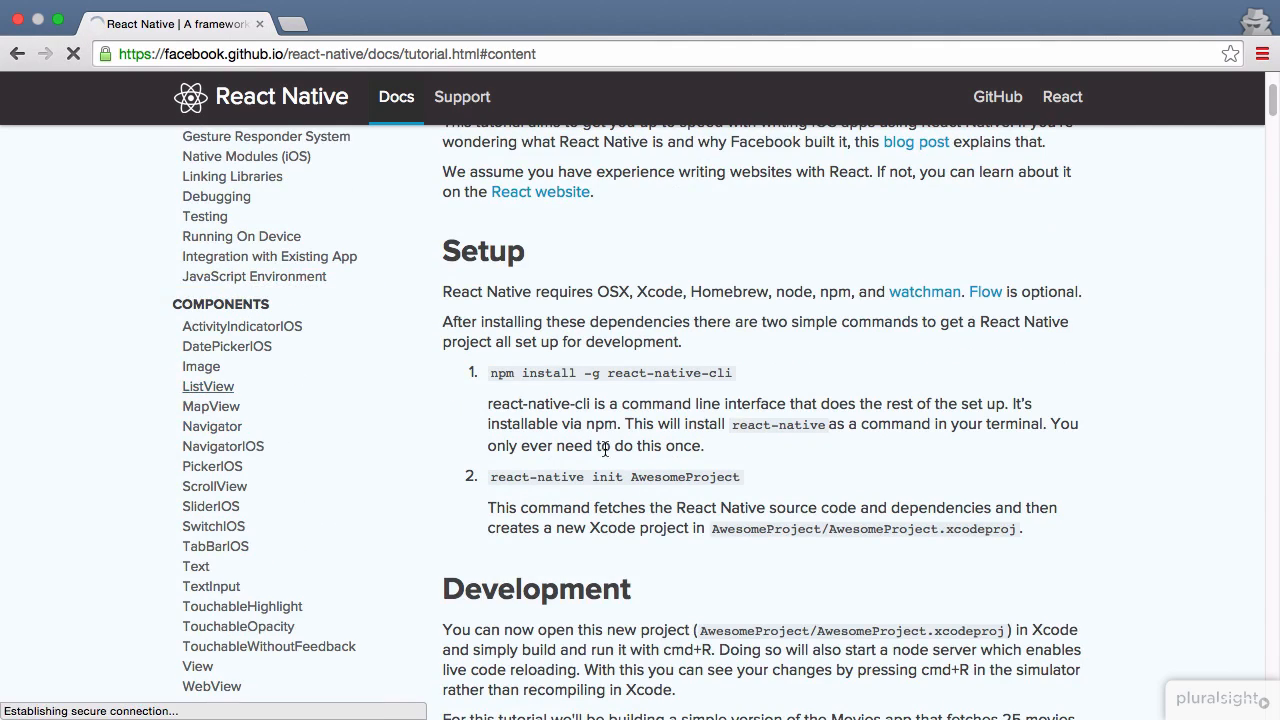
pyautogui.click(208, 382)
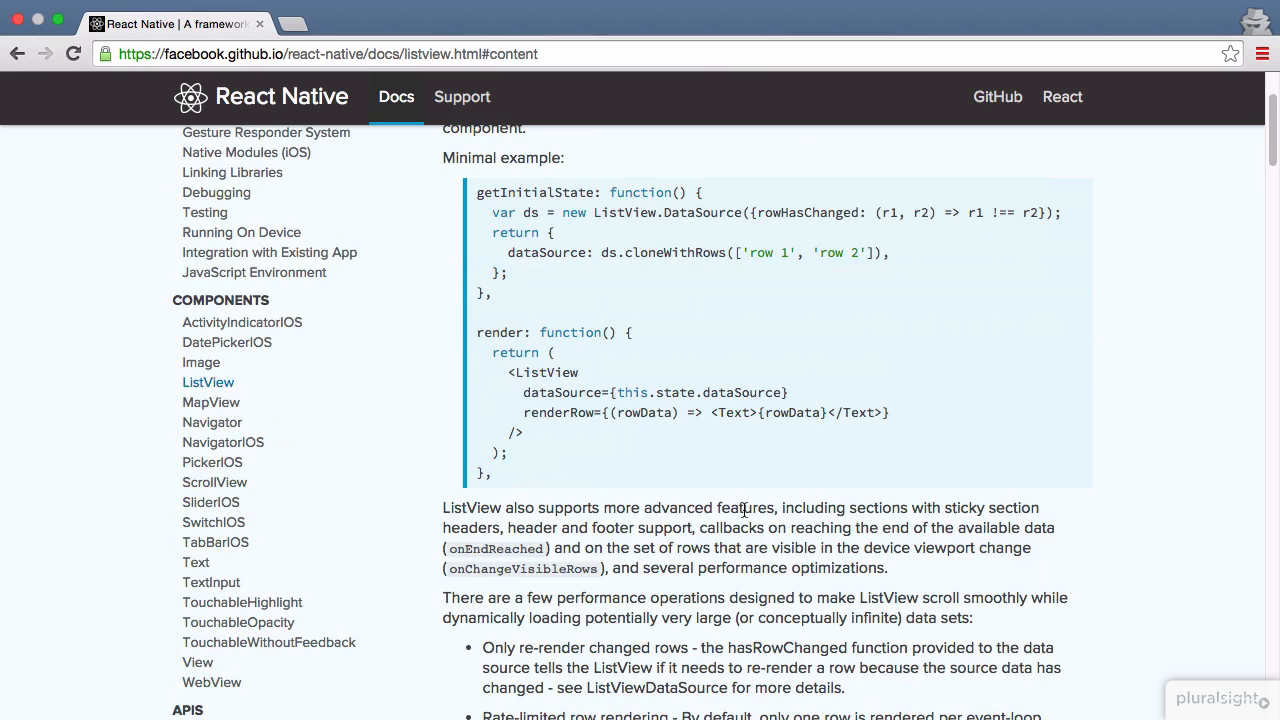
pyautogui.scroll(-3)
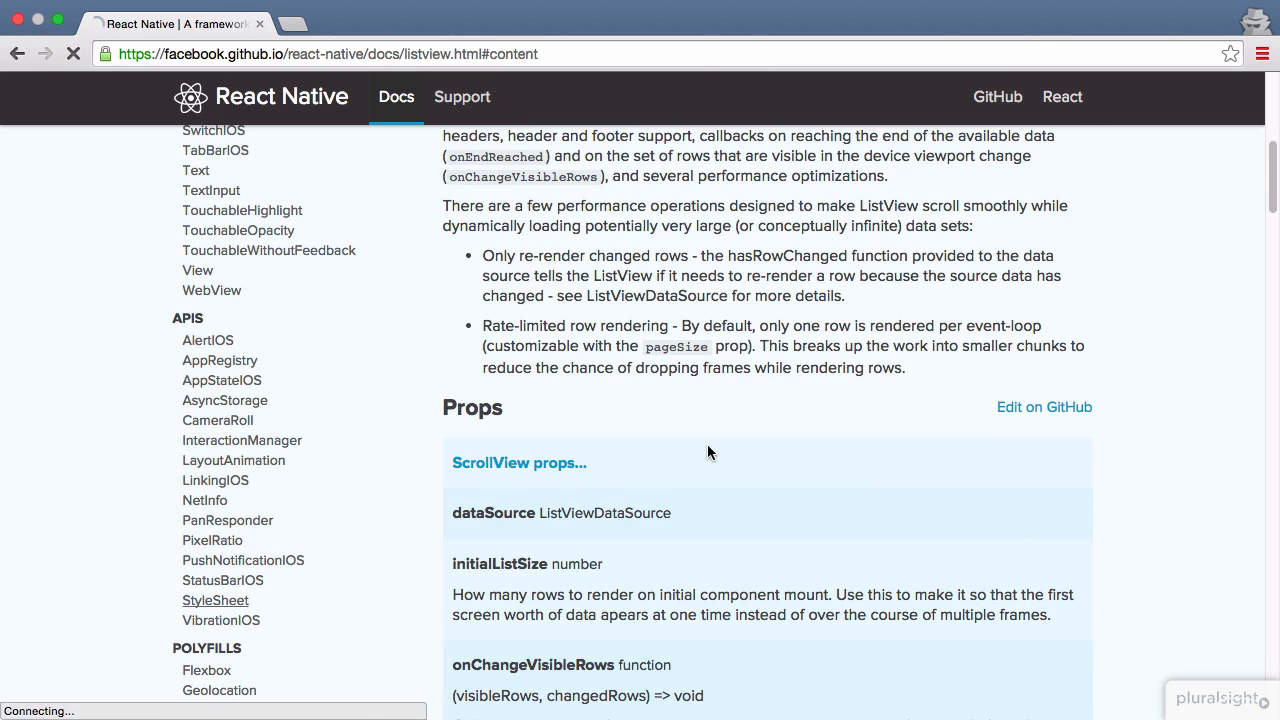
# View the StyleSheet API page, then scroll the Style guide to Supported Properties
pyautogui.click(215, 600)
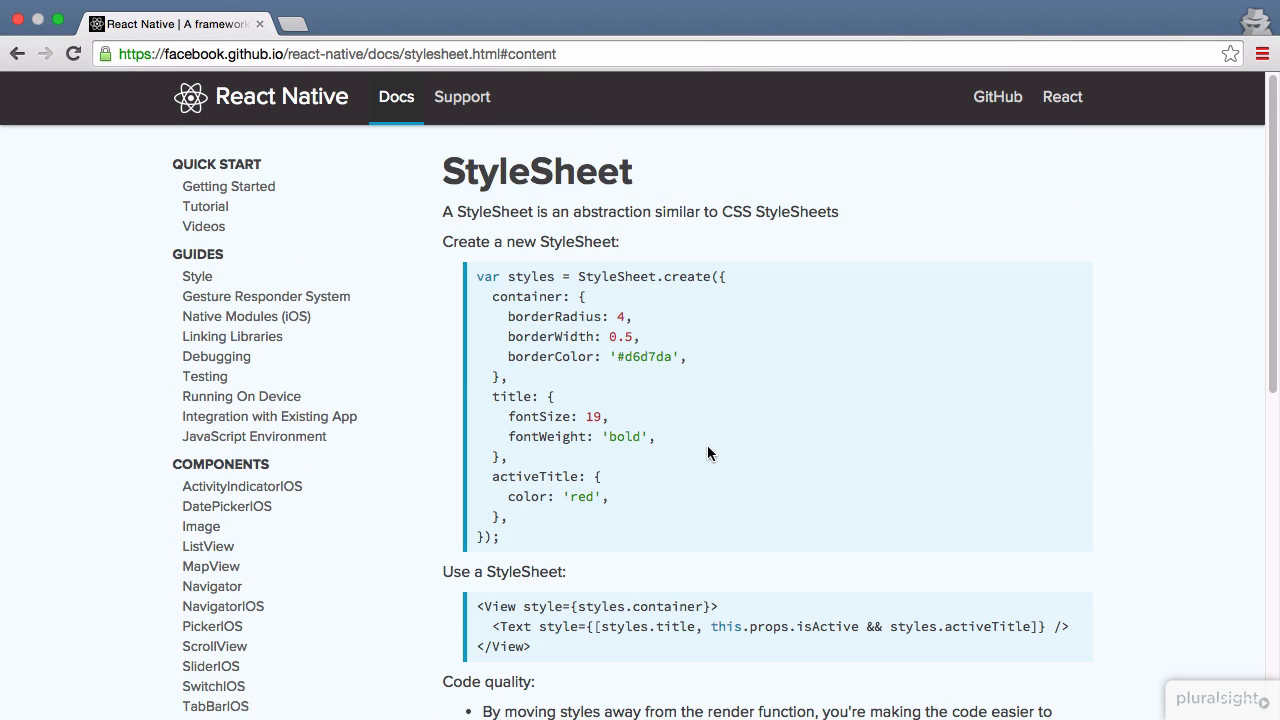
pyautogui.scroll(-3)
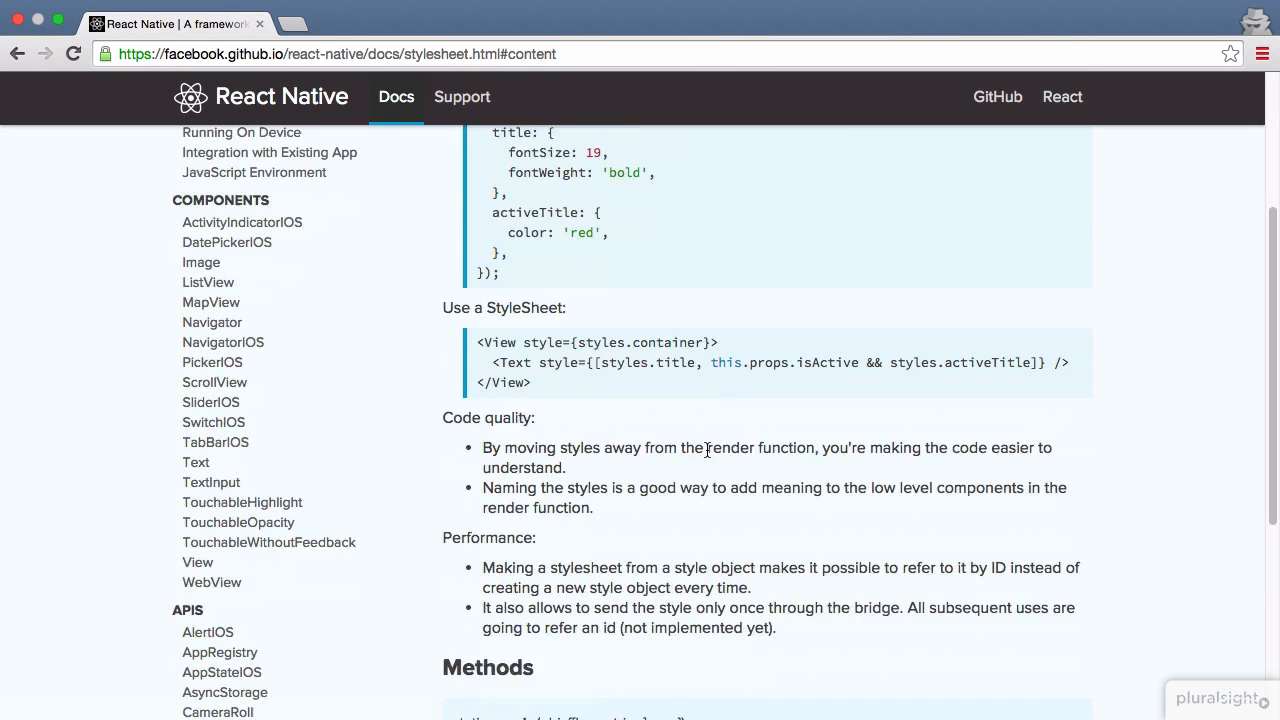
pyautogui.click(197, 276)
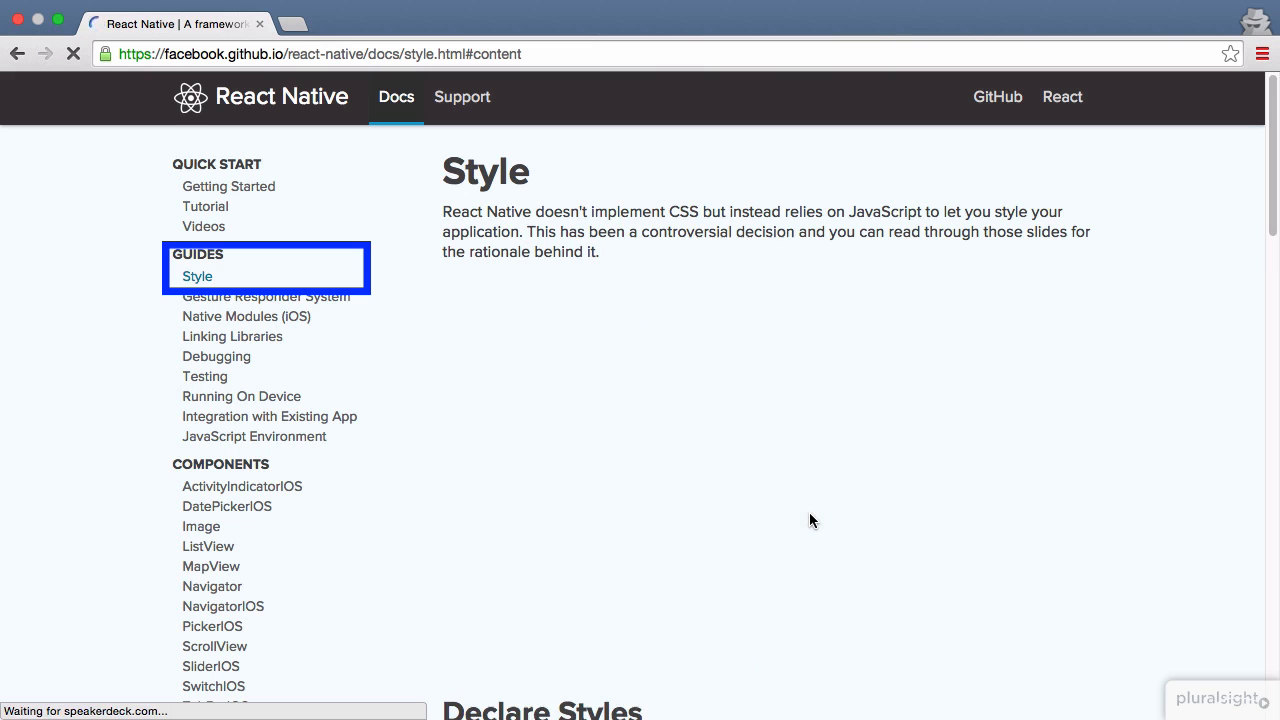
pyautogui.scroll(-3)
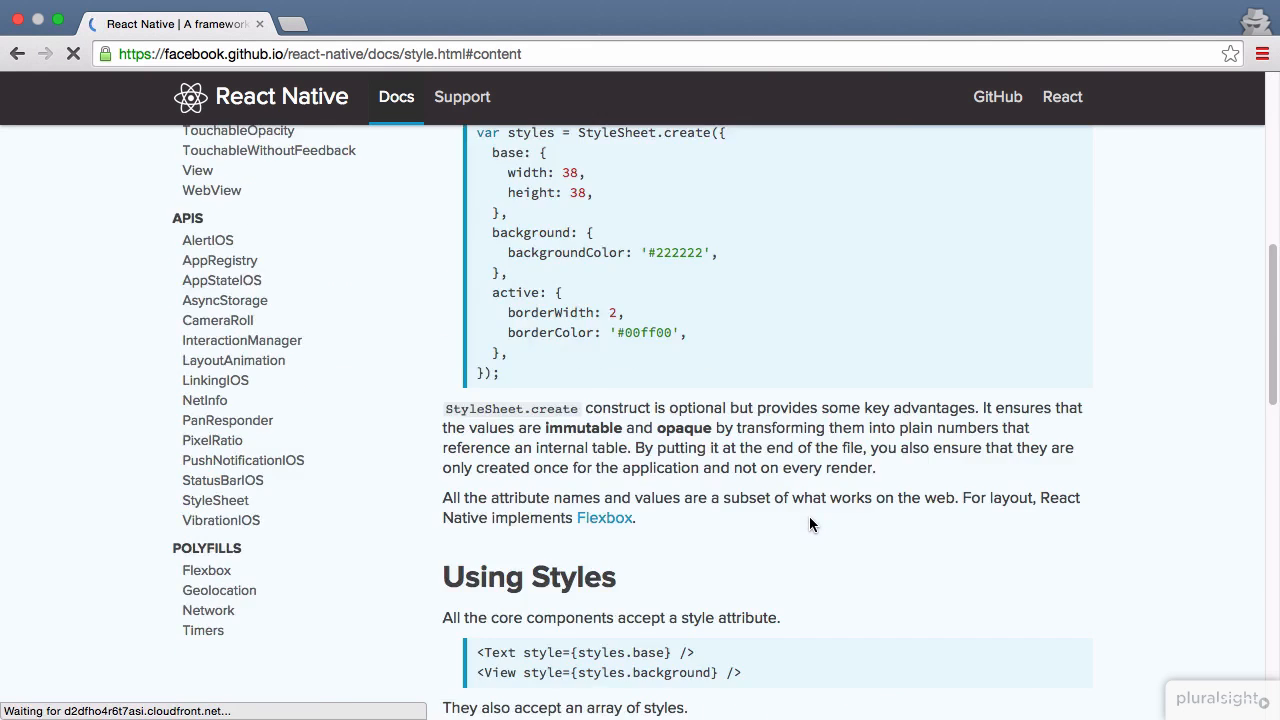
pyautogui.scroll(-3)
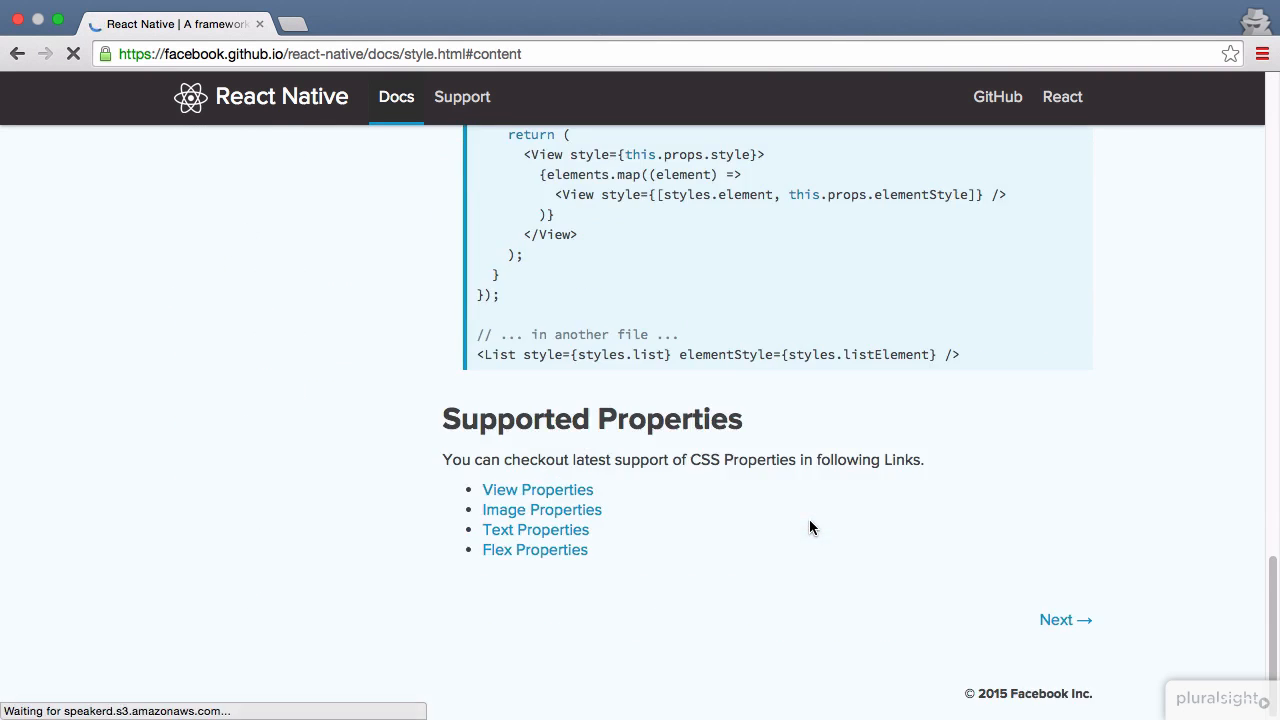
pyautogui.moveTo(535, 550)
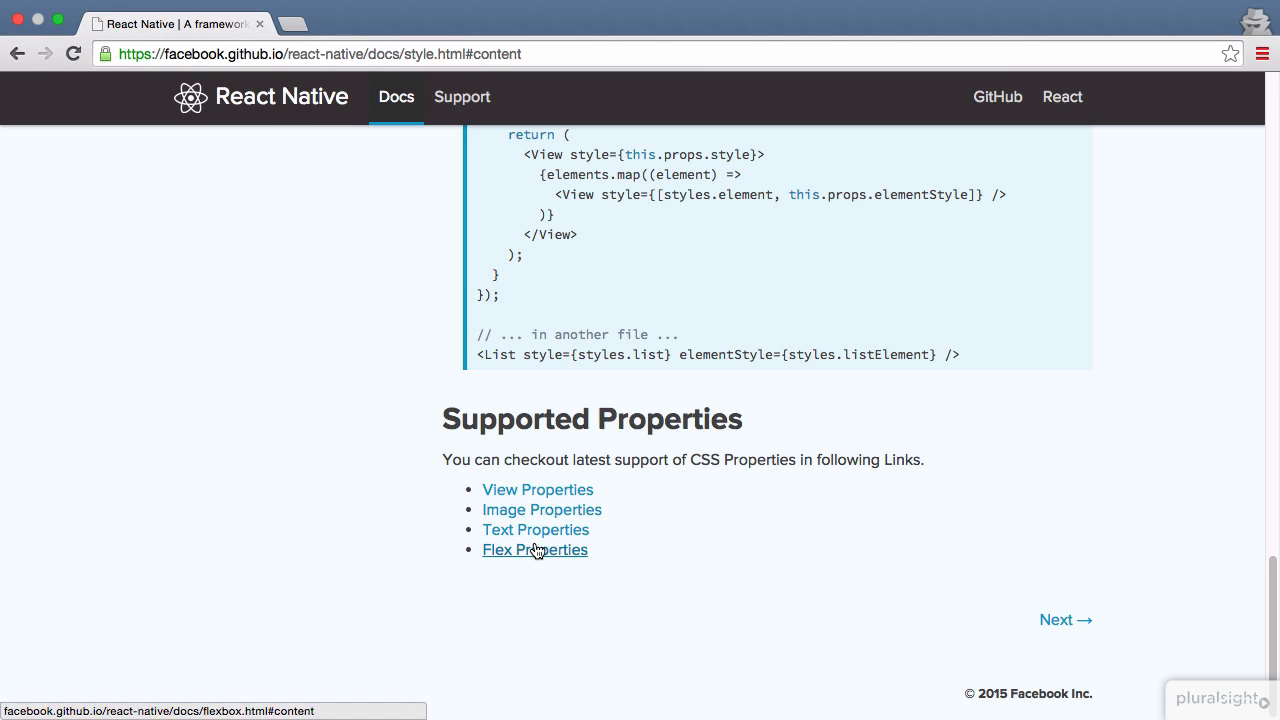